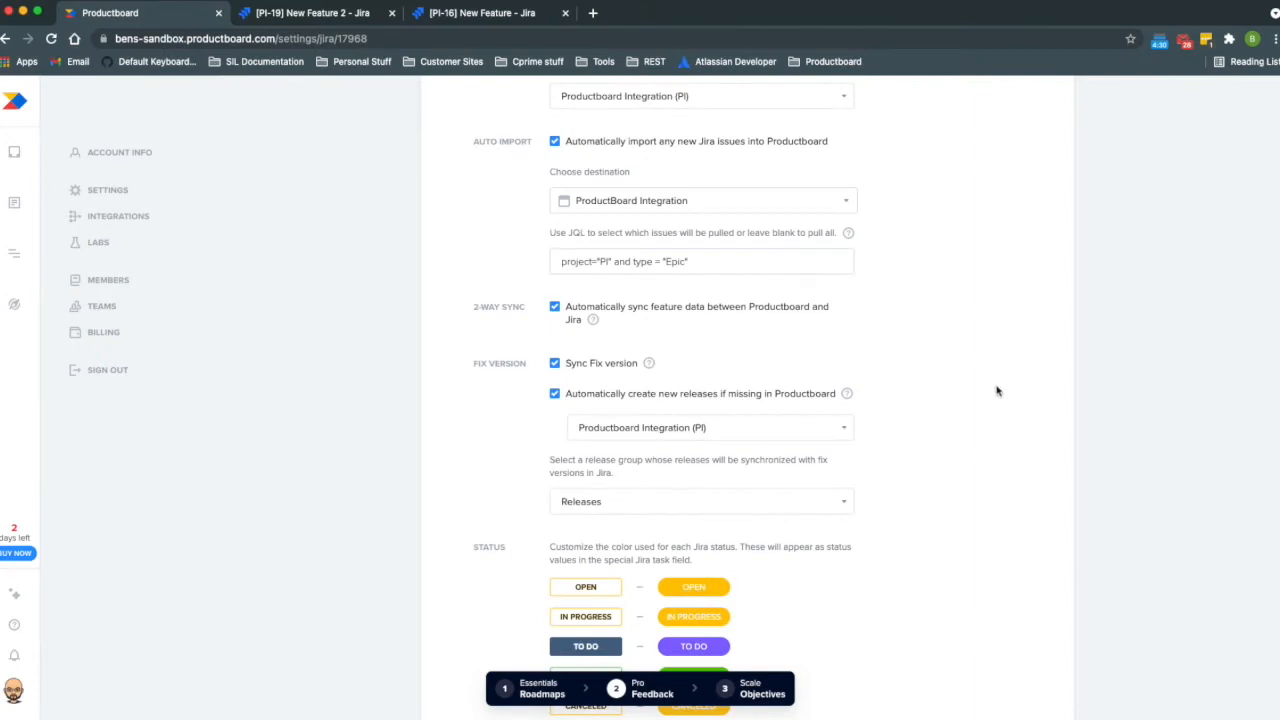
mouse_move(993, 393)
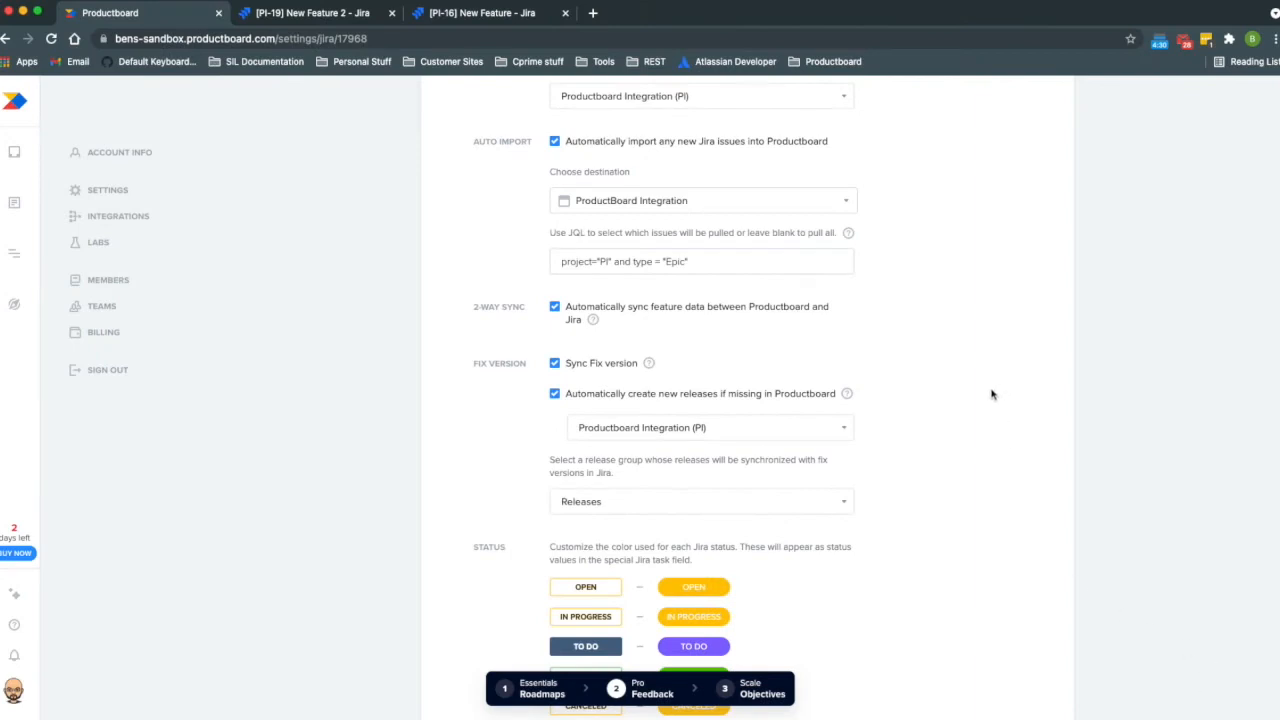
Create 'New Feature' under ProductBoard Integration and push it to Jira as an epic.
scroll("down", 3)
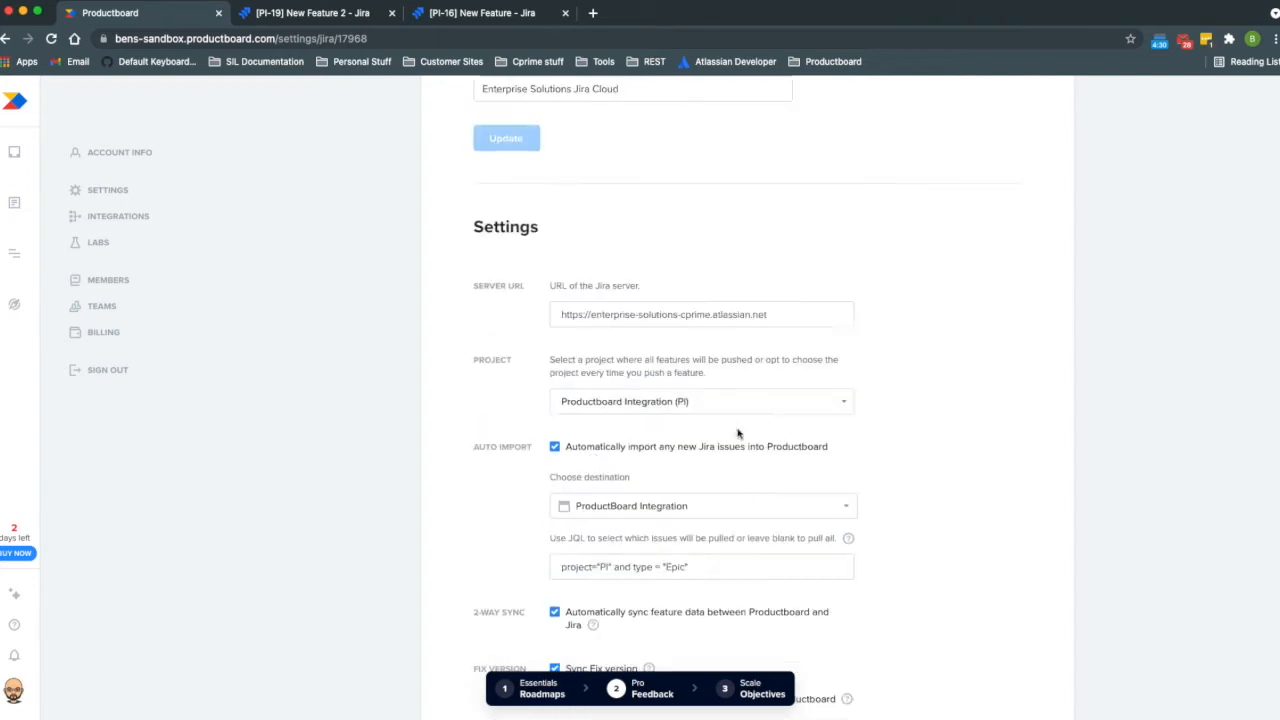
scroll("up", 3)
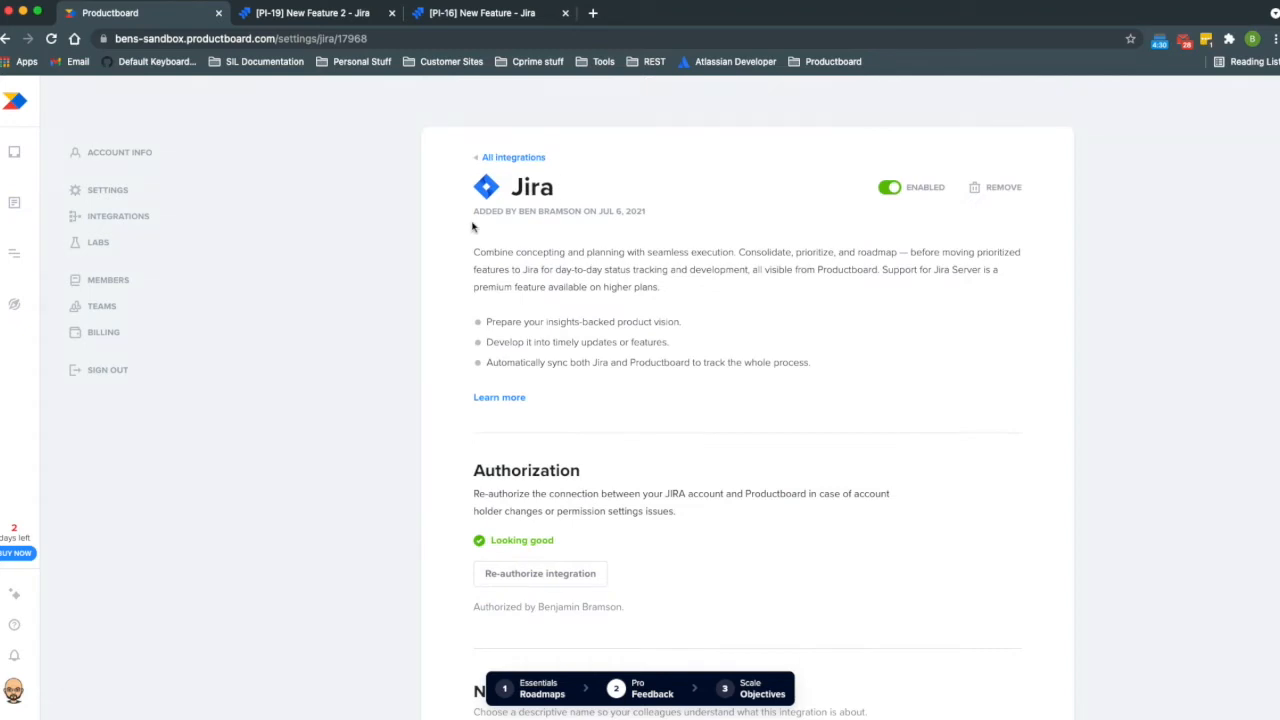
scroll("down", 3)
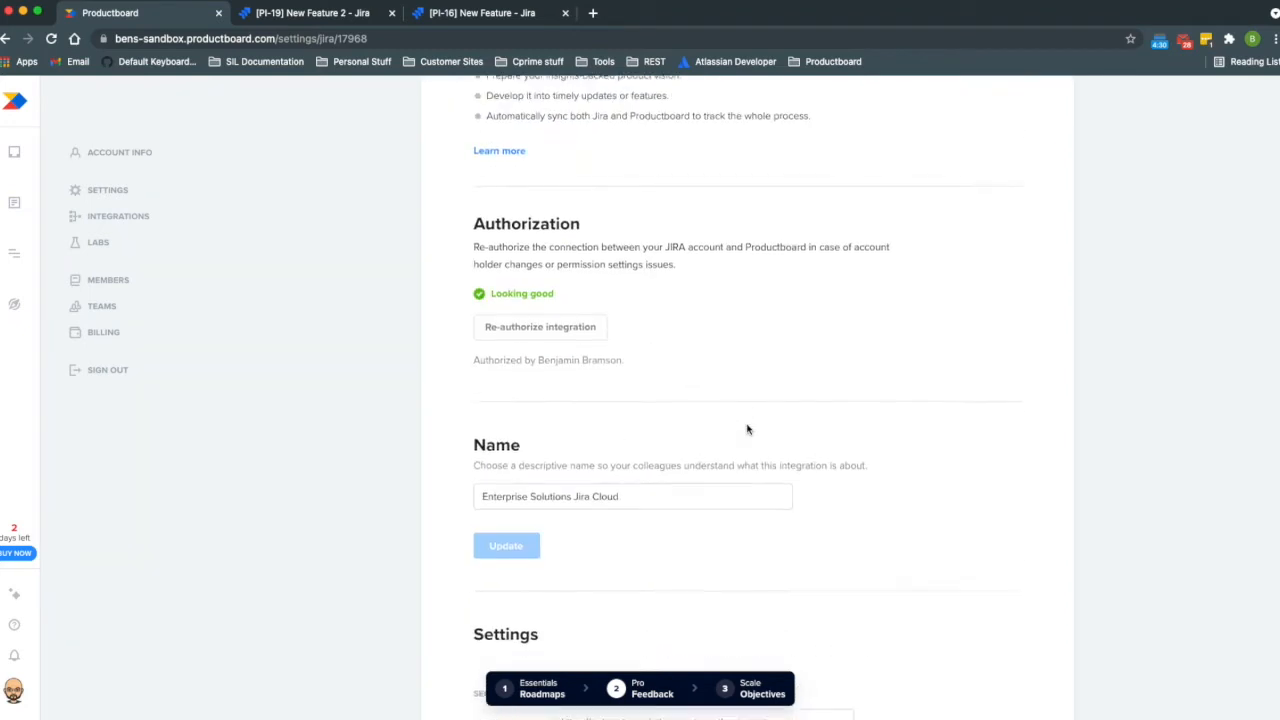
scroll("down", 3)
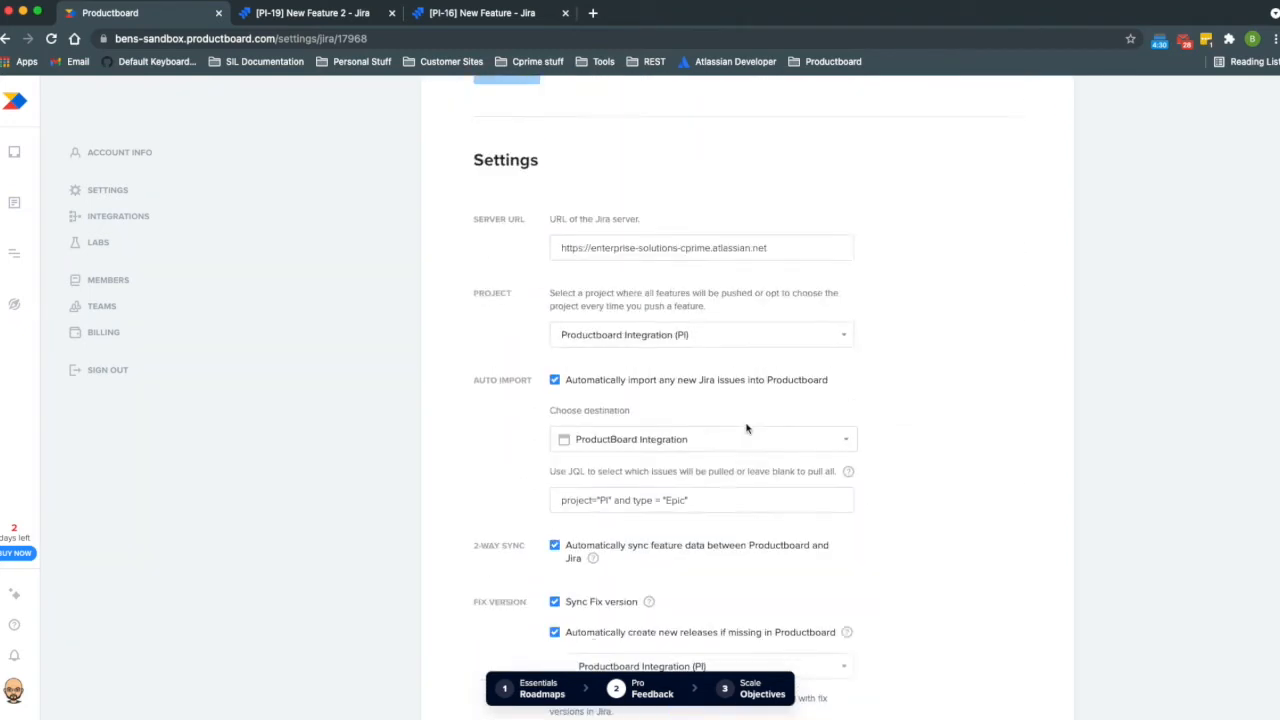
scroll("down", 3)
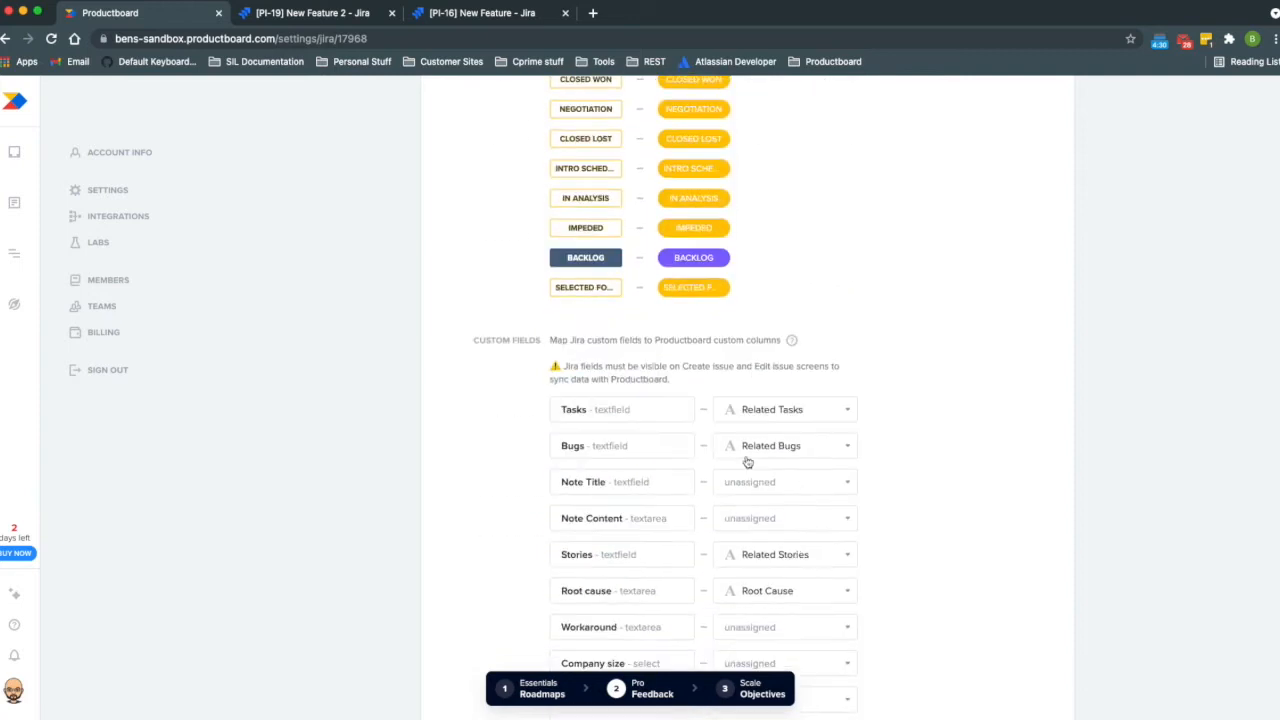
mouse_move(770, 408)
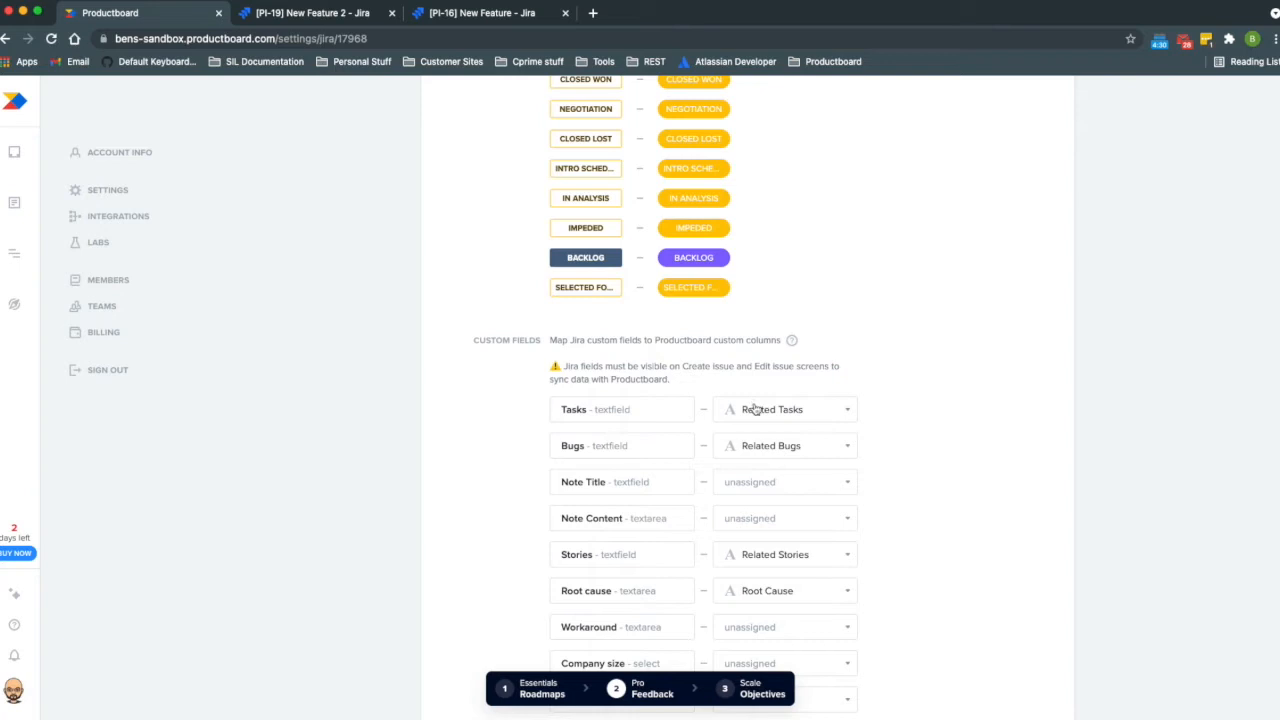
mouse_move(701, 378)
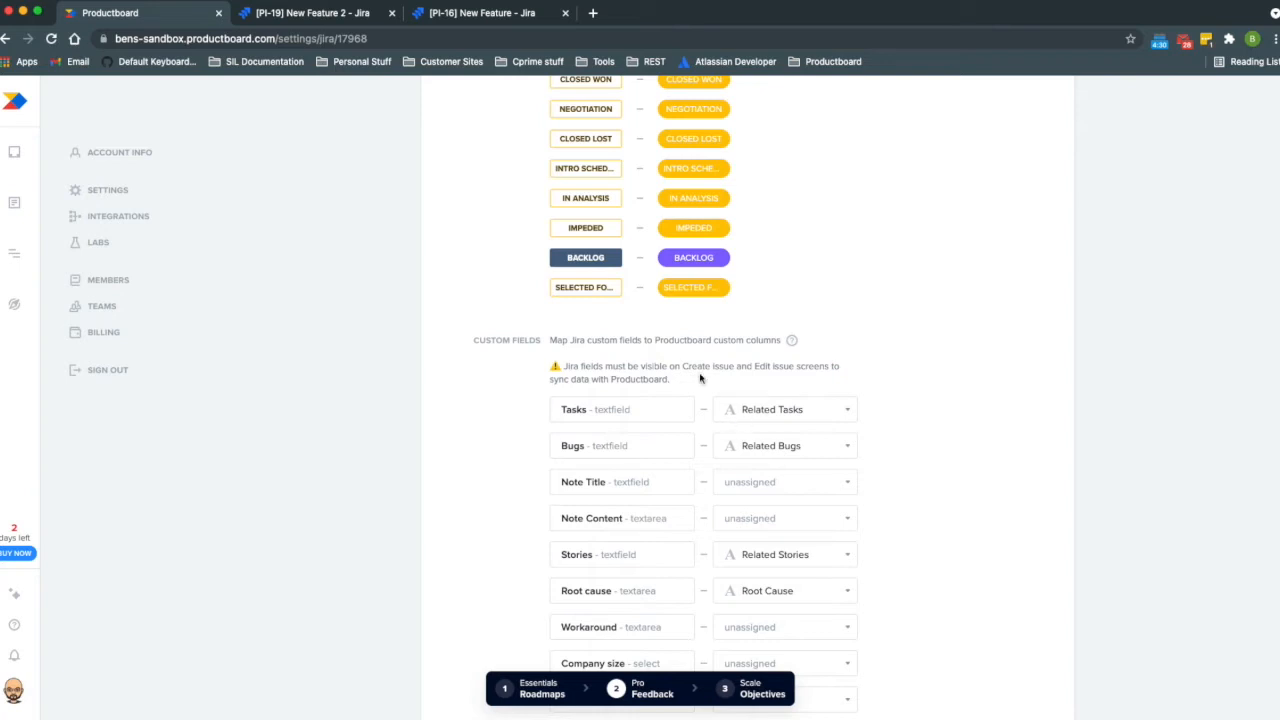
mouse_move(821, 424)
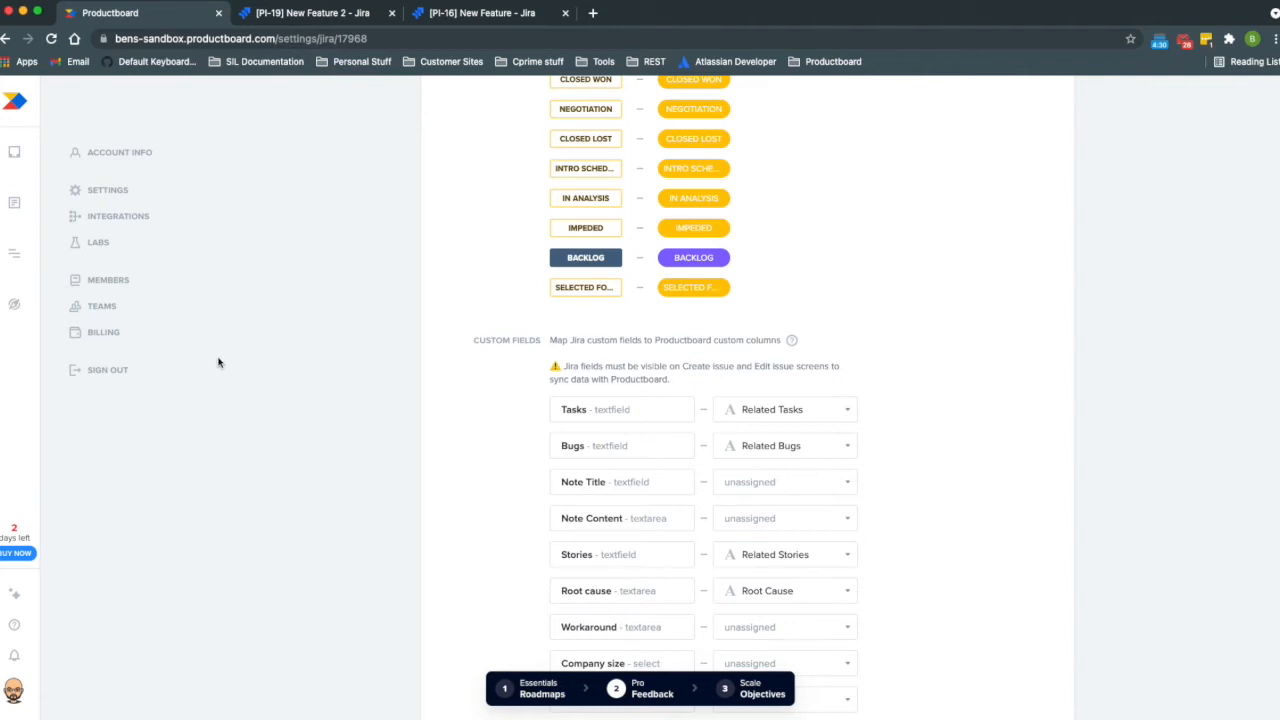
mouse_move(15, 203)
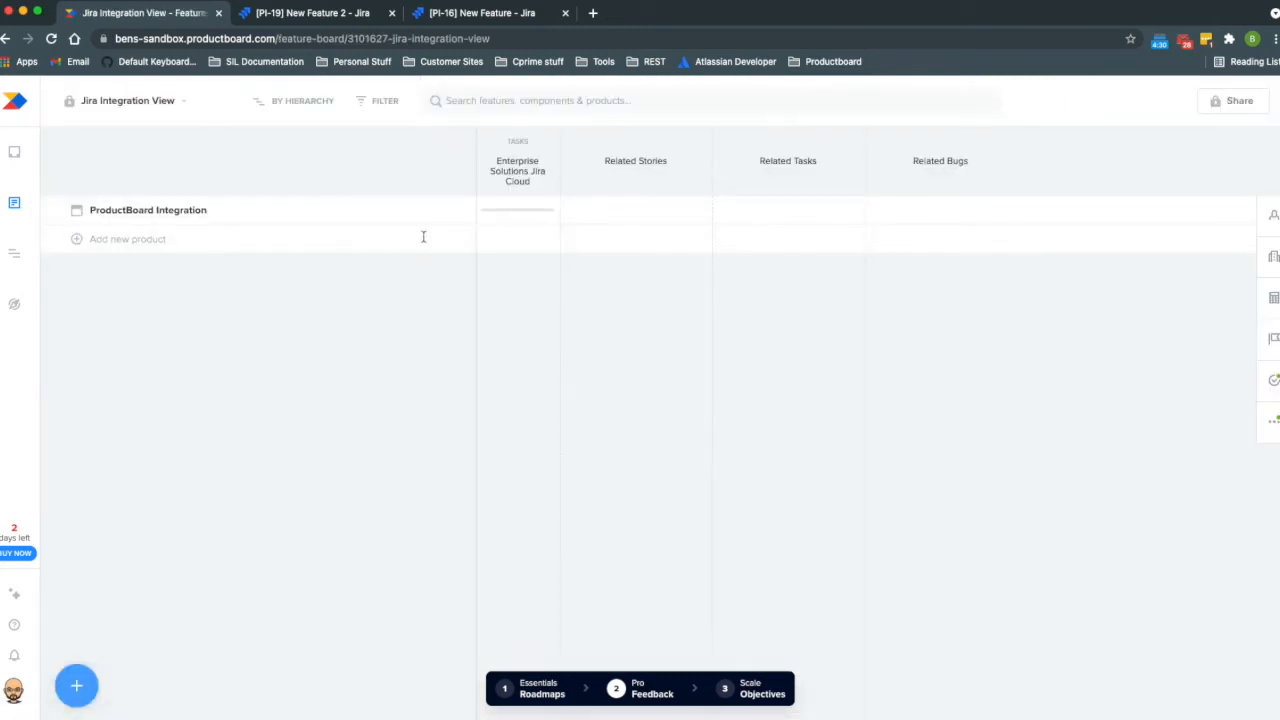
left_click(450, 210)
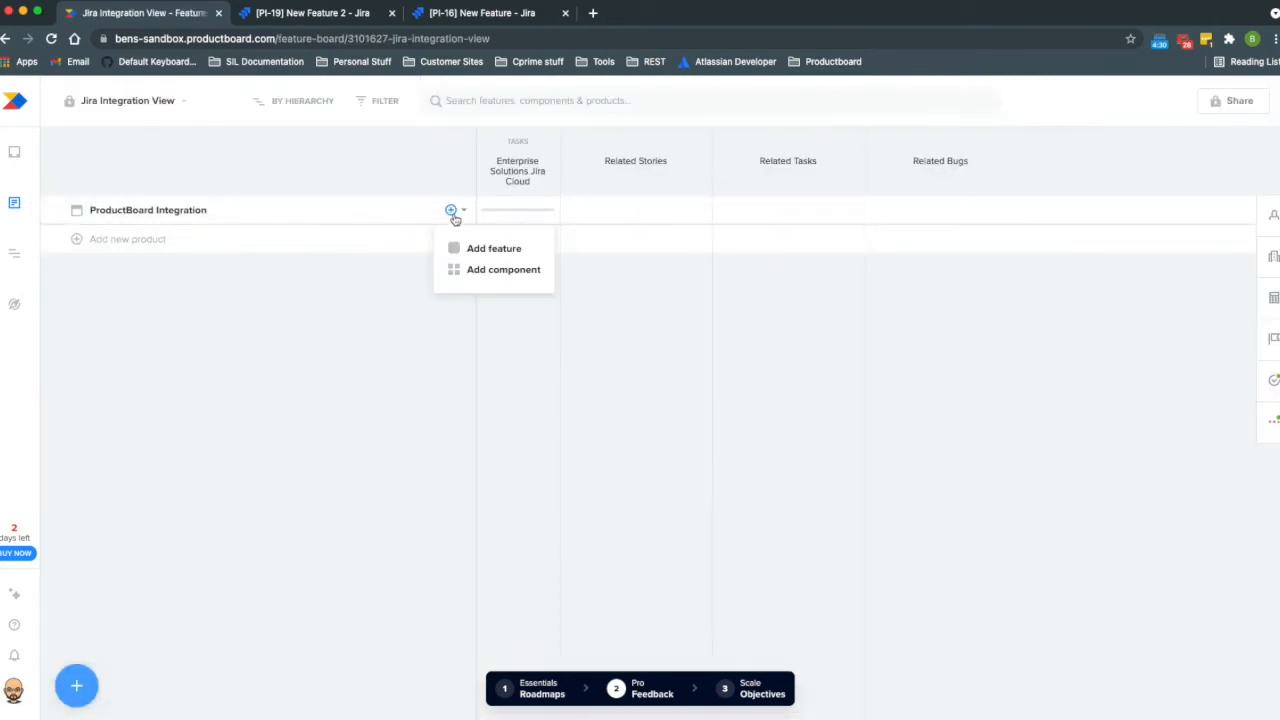
left_click(493, 248)
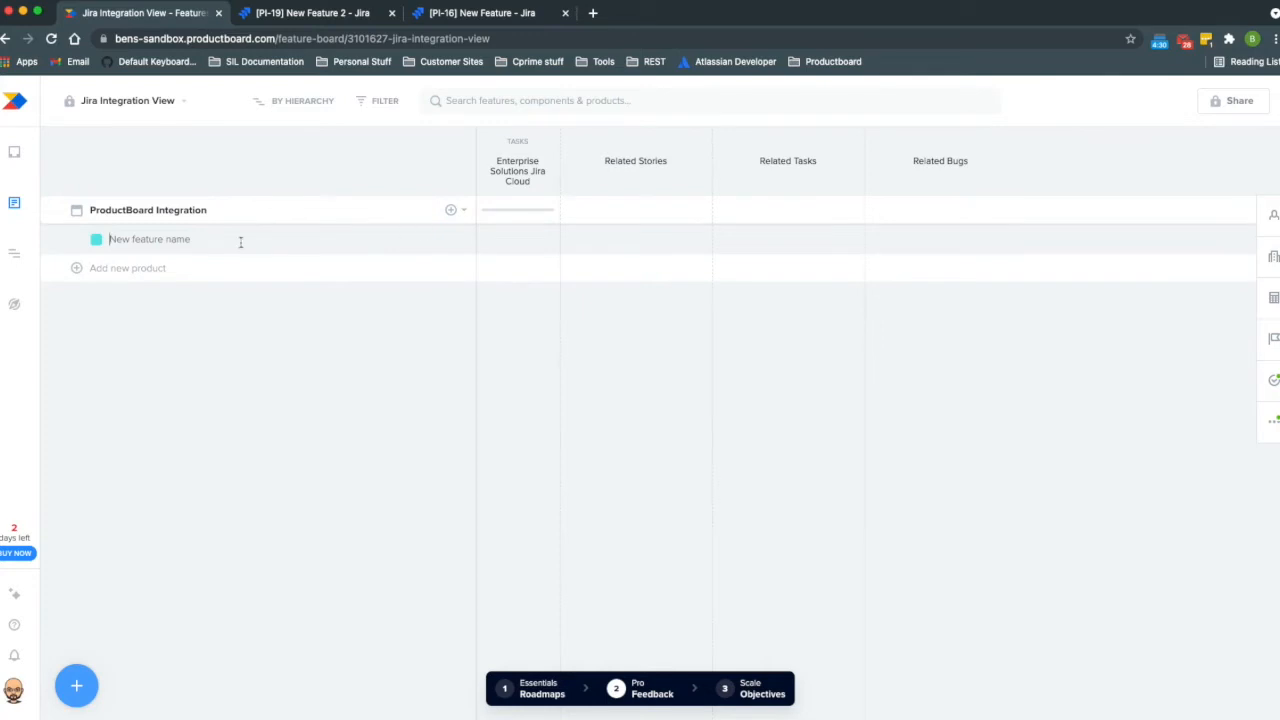
type("New")
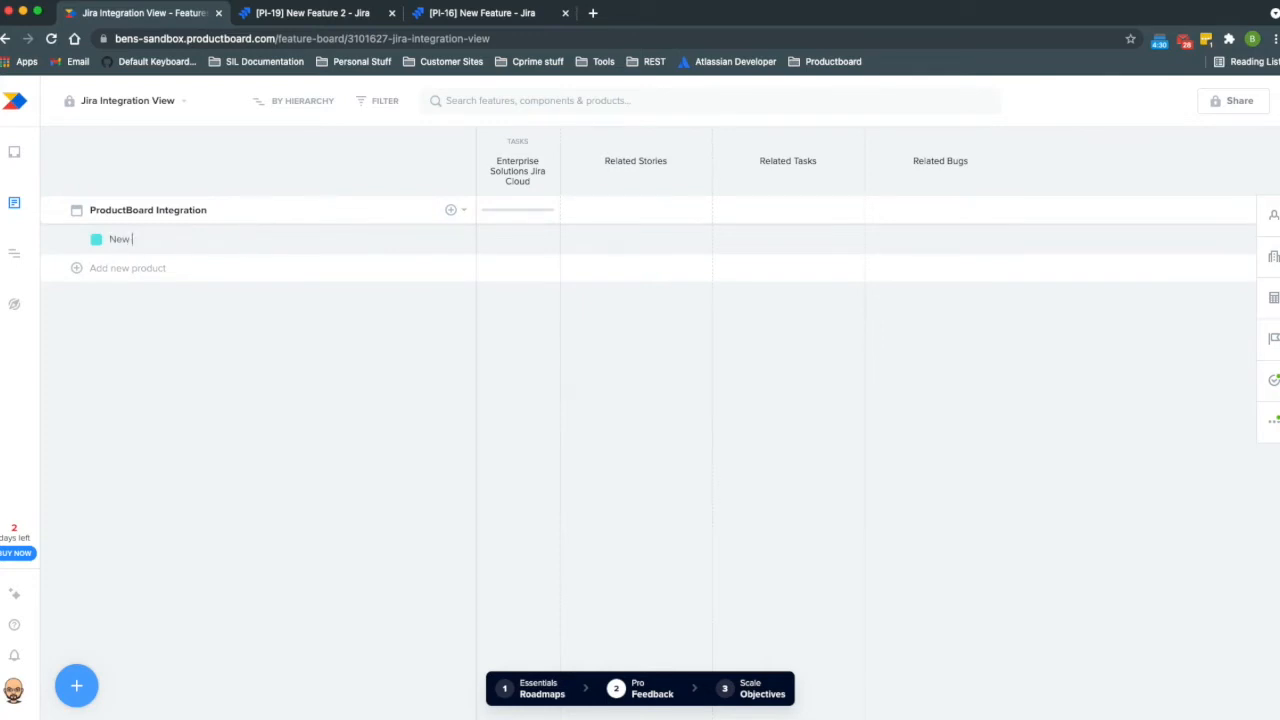
type("Featur")
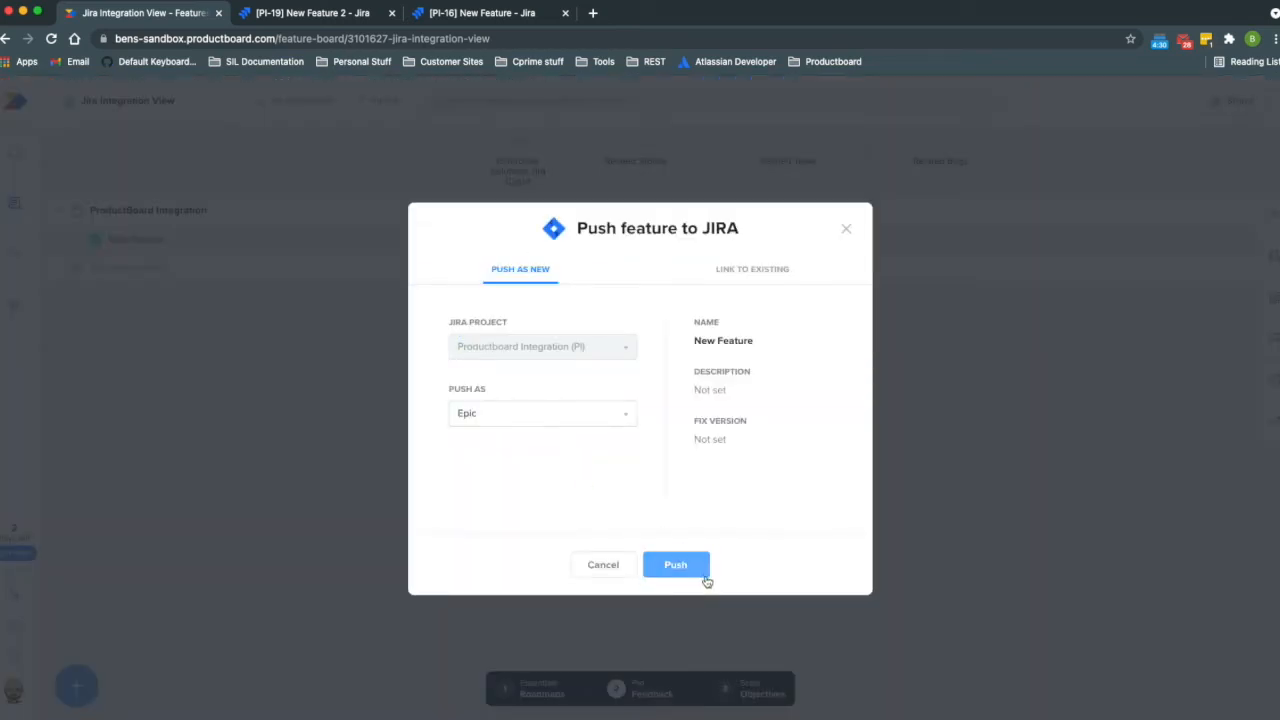
left_click(675, 564)
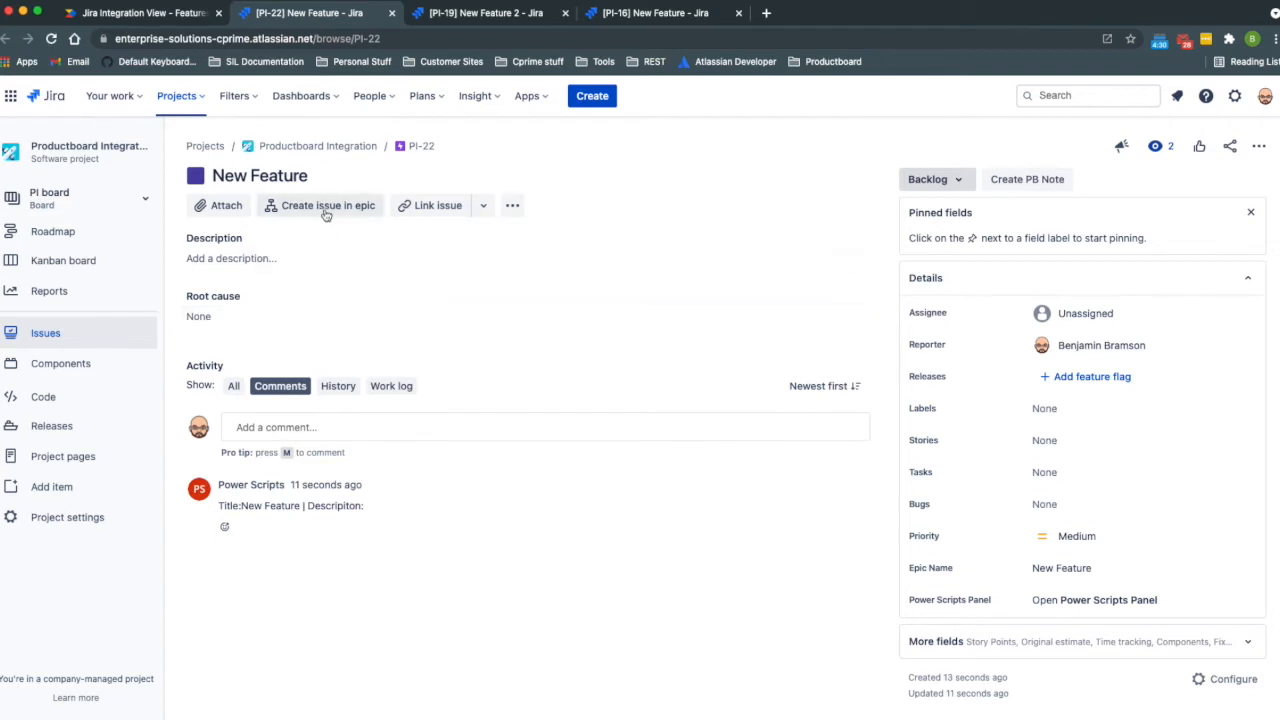
Add child issues TEST1 as a story and TEST2 as a bug to the epic.
left_click(327, 205)
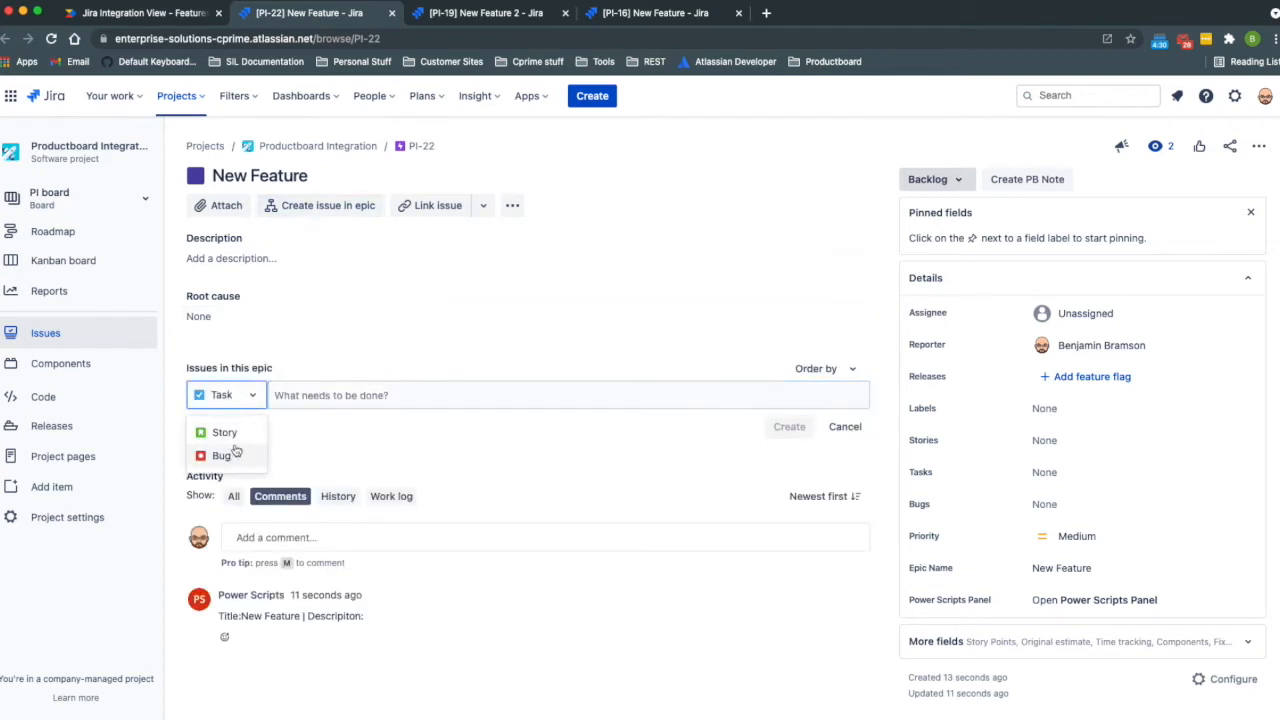
left_click(224, 432)
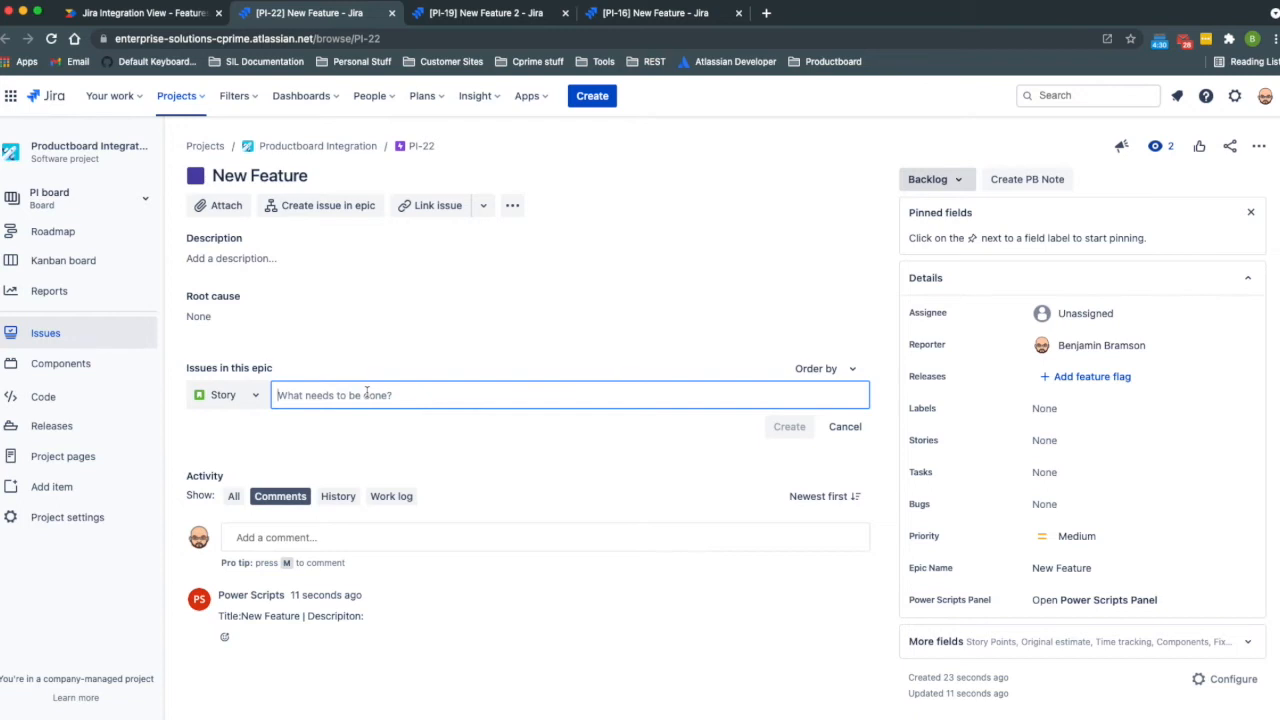
type("TESt1")
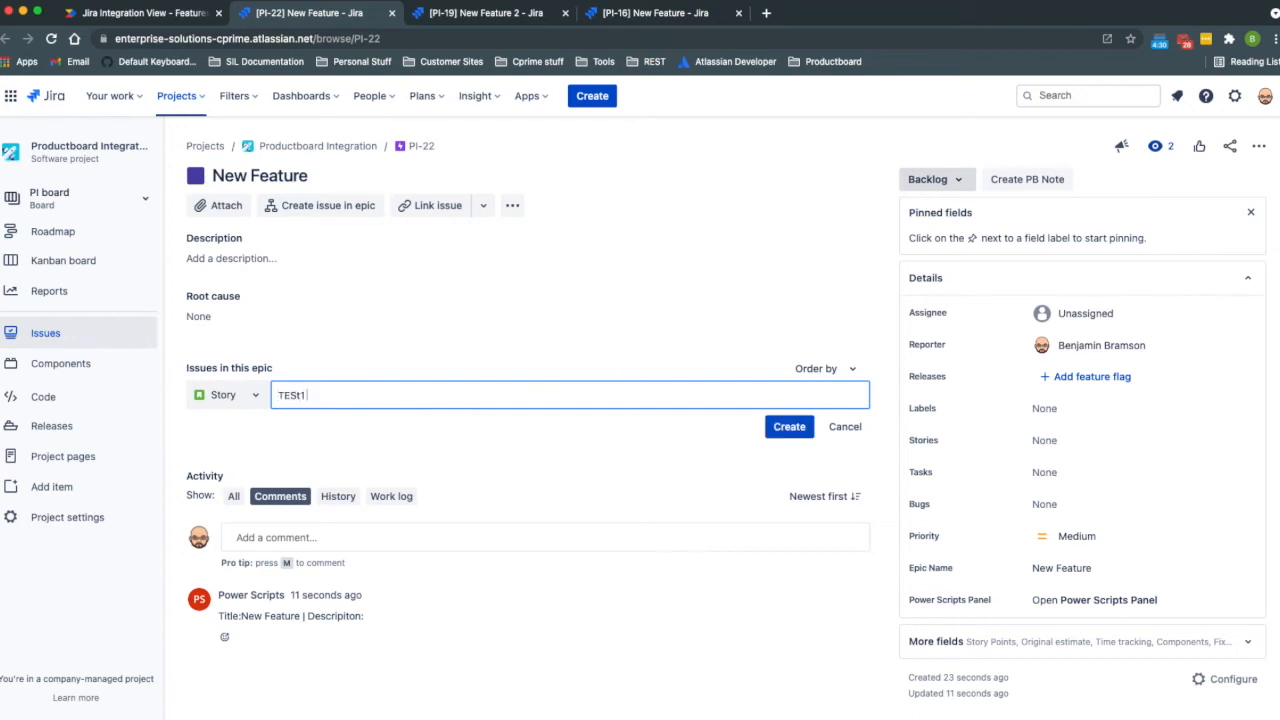
left_click(789, 426)
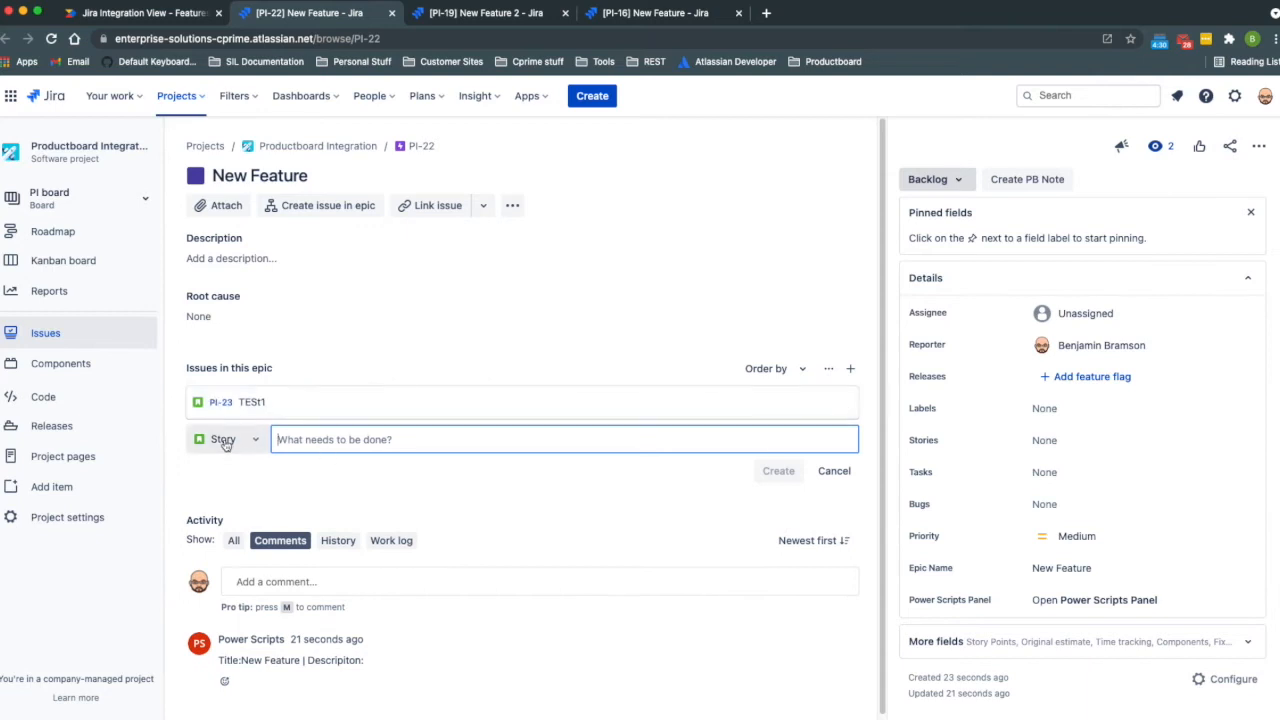
left_click(224, 439)
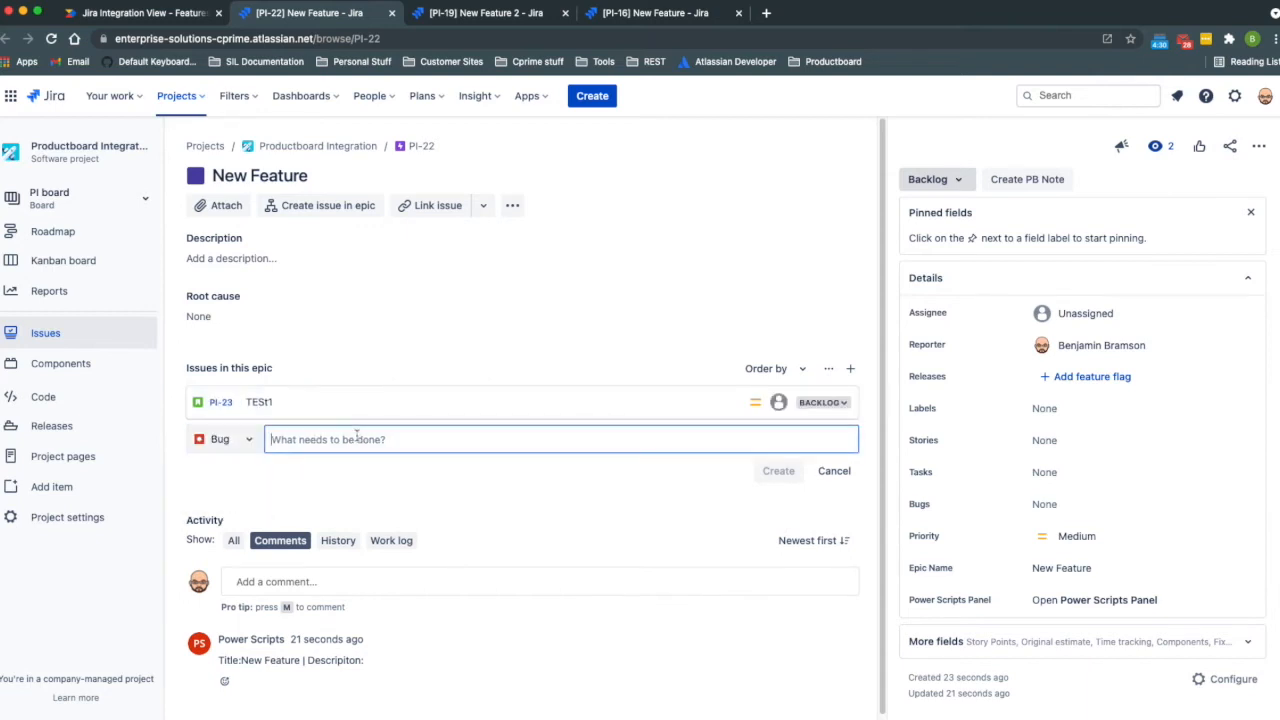
type("TEST2")
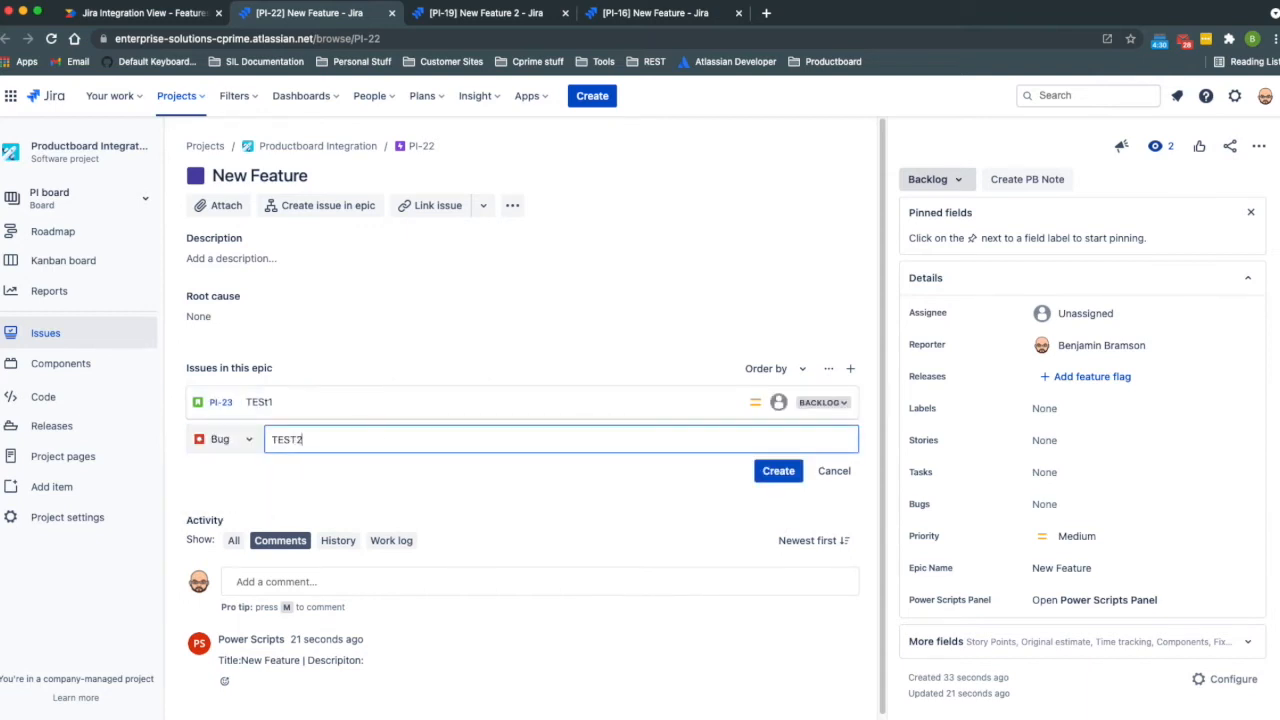
left_click(778, 470)
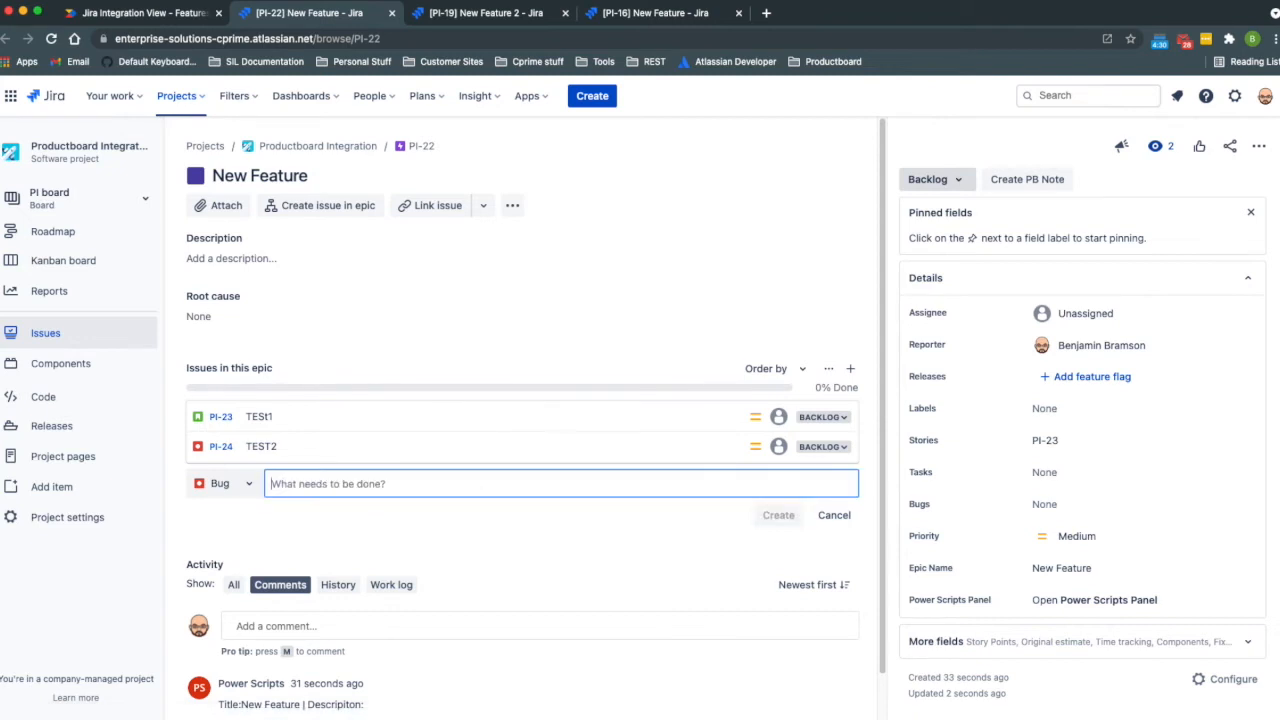
Add TEST3 as a bug and TEST4 as a task, then return to Productboard.
type("TEST3")
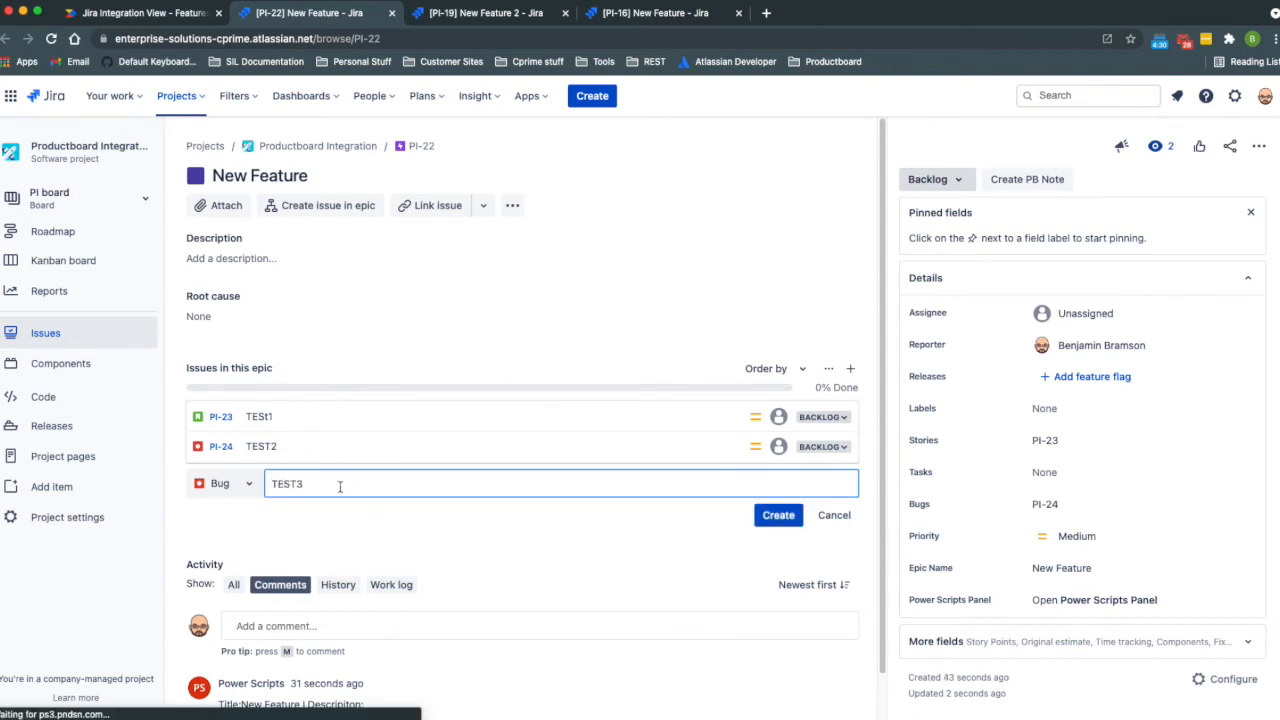
left_click(778, 514)
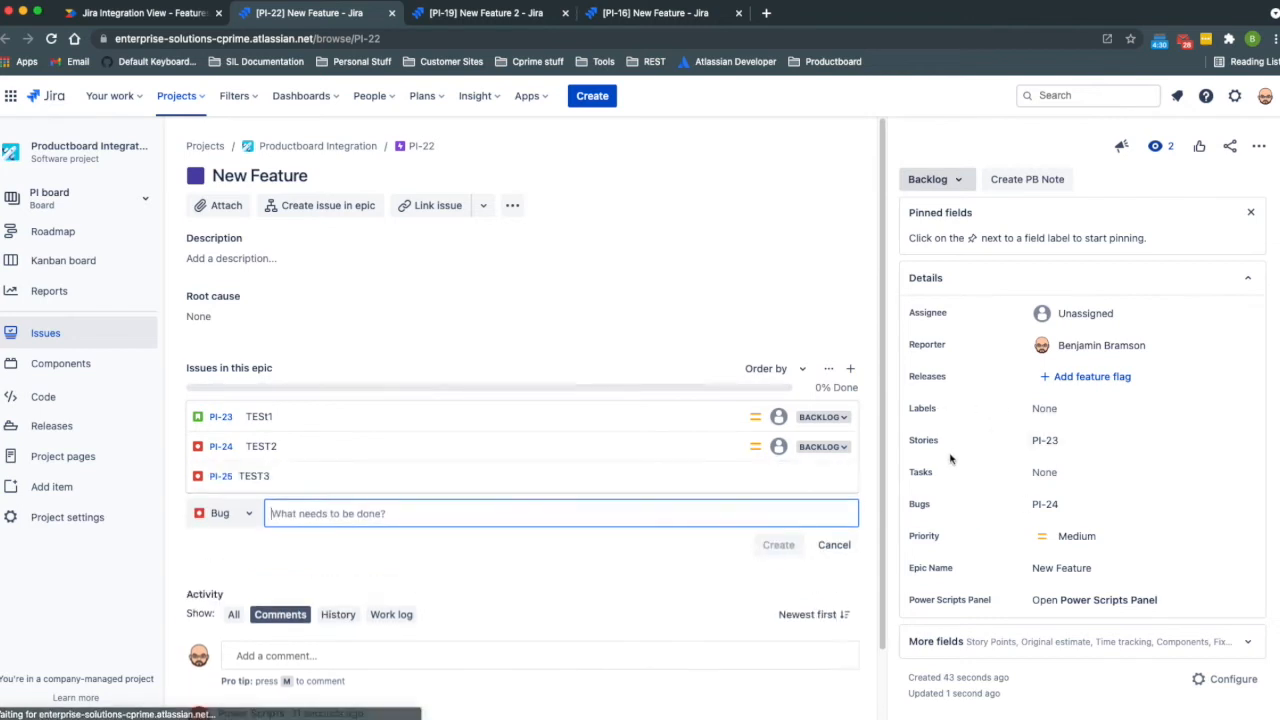
left_click(220, 513)
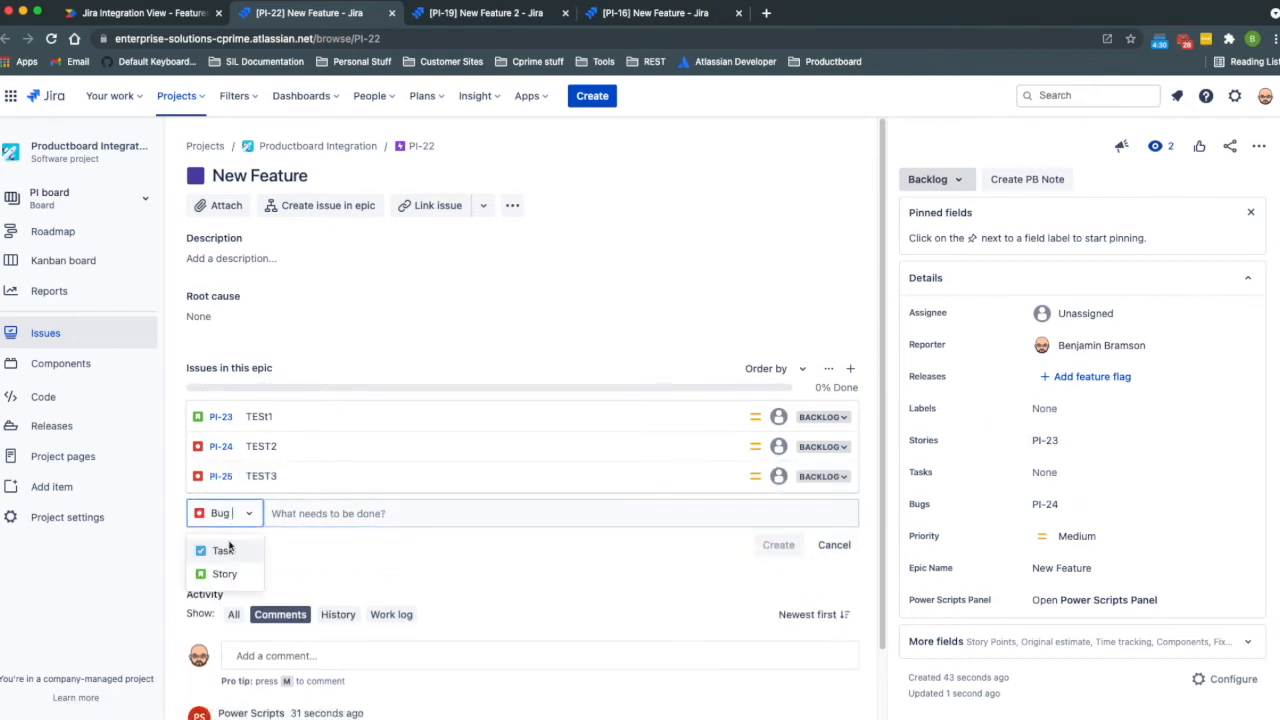
left_click(222, 550)
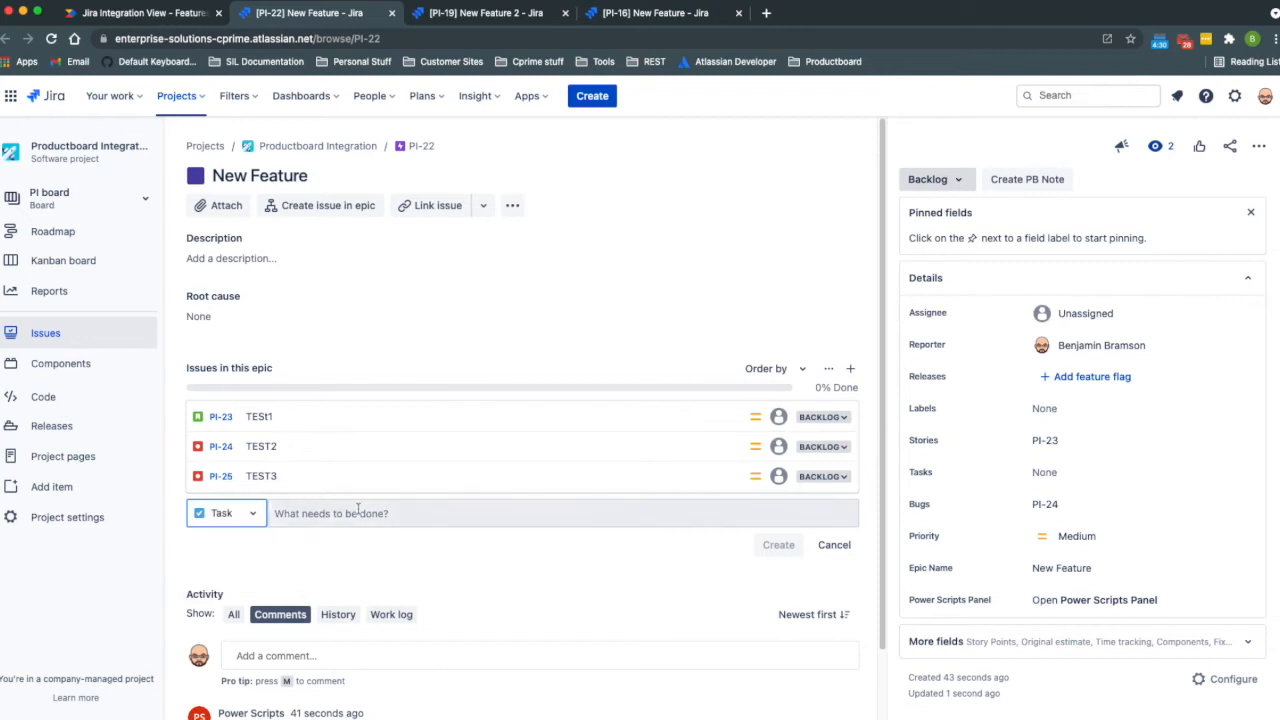
type("TEST")
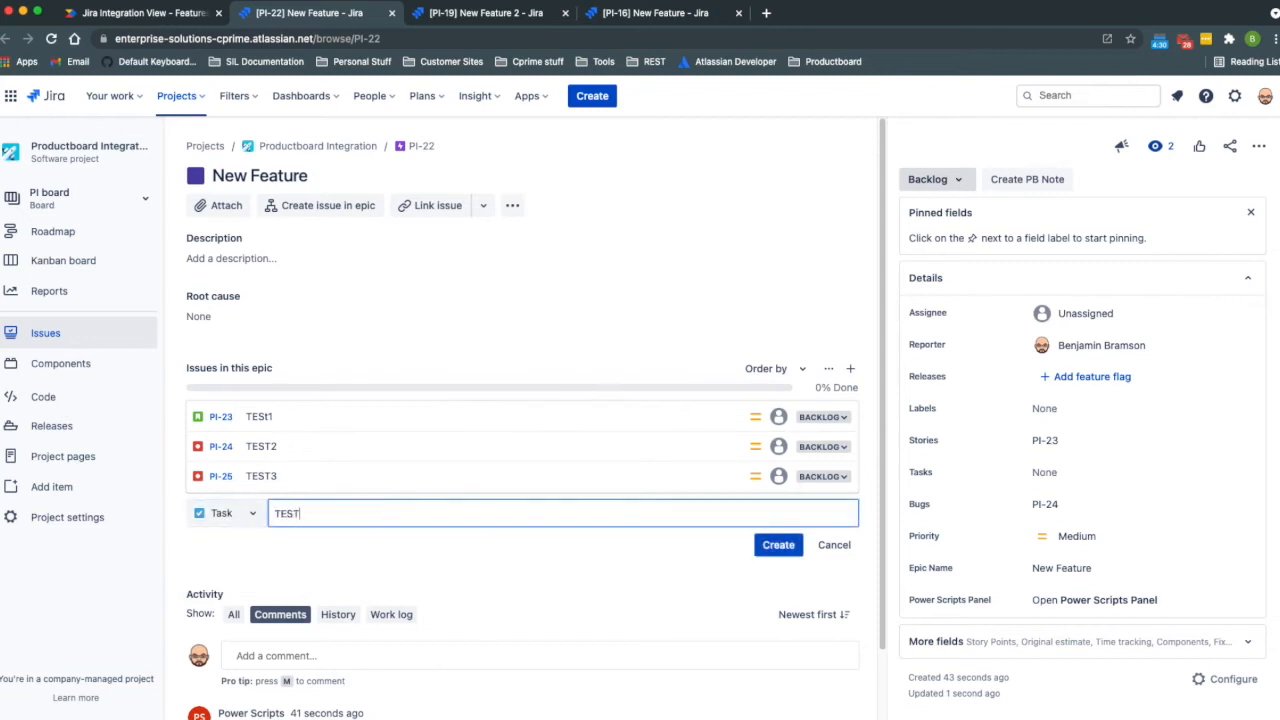
left_click(778, 544)
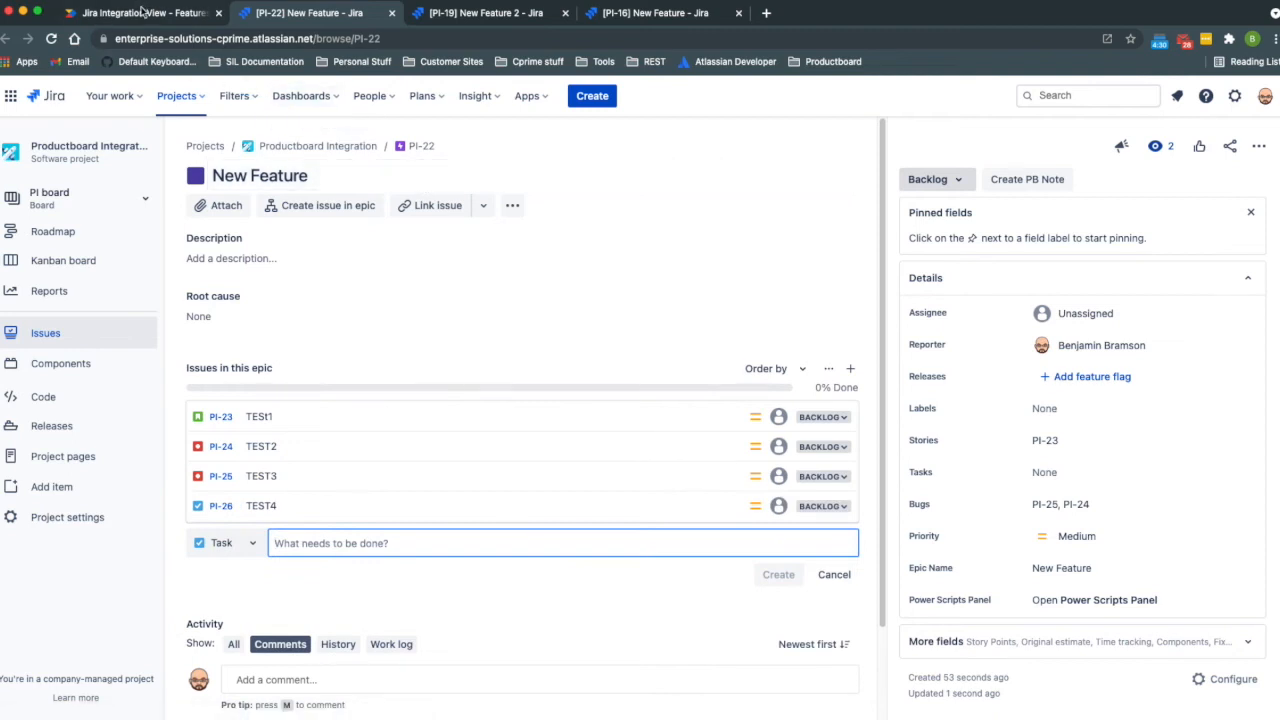
left_click(140, 13)
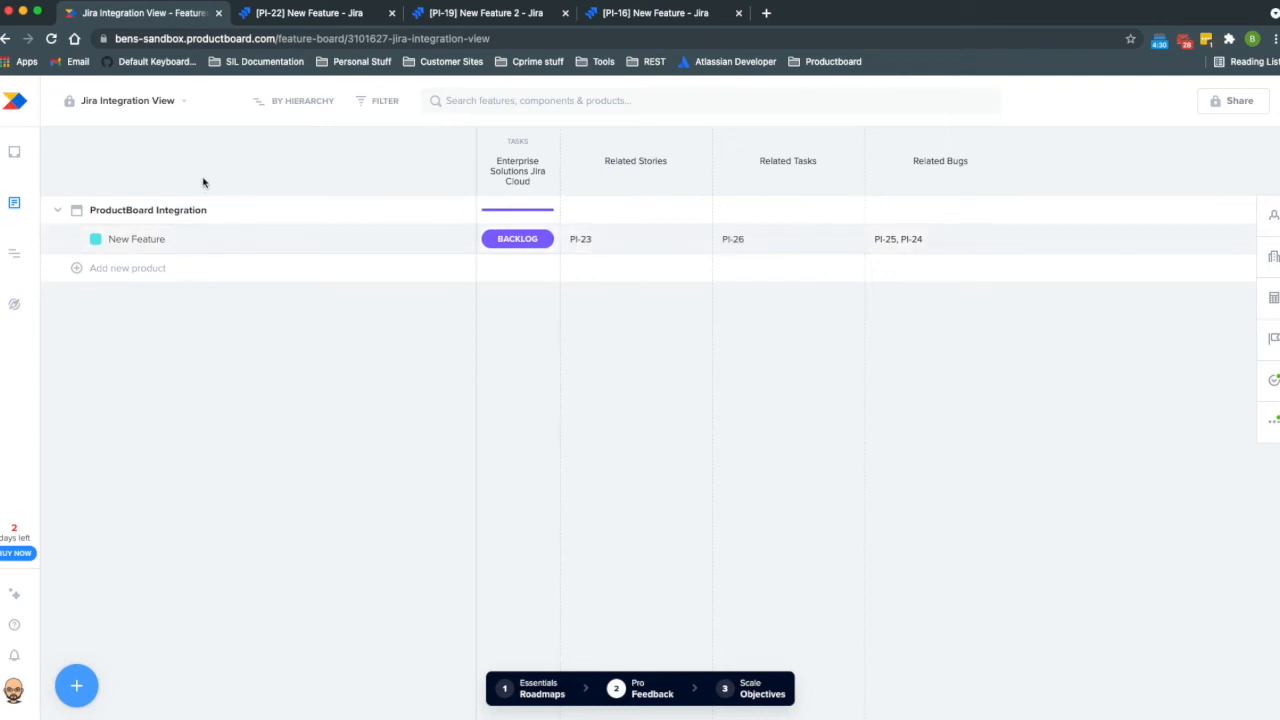
Replace the epic PI-22 Bugs field value with 'OPEN: 2 COMPLETED: 0' and save.
left_click(315, 13)
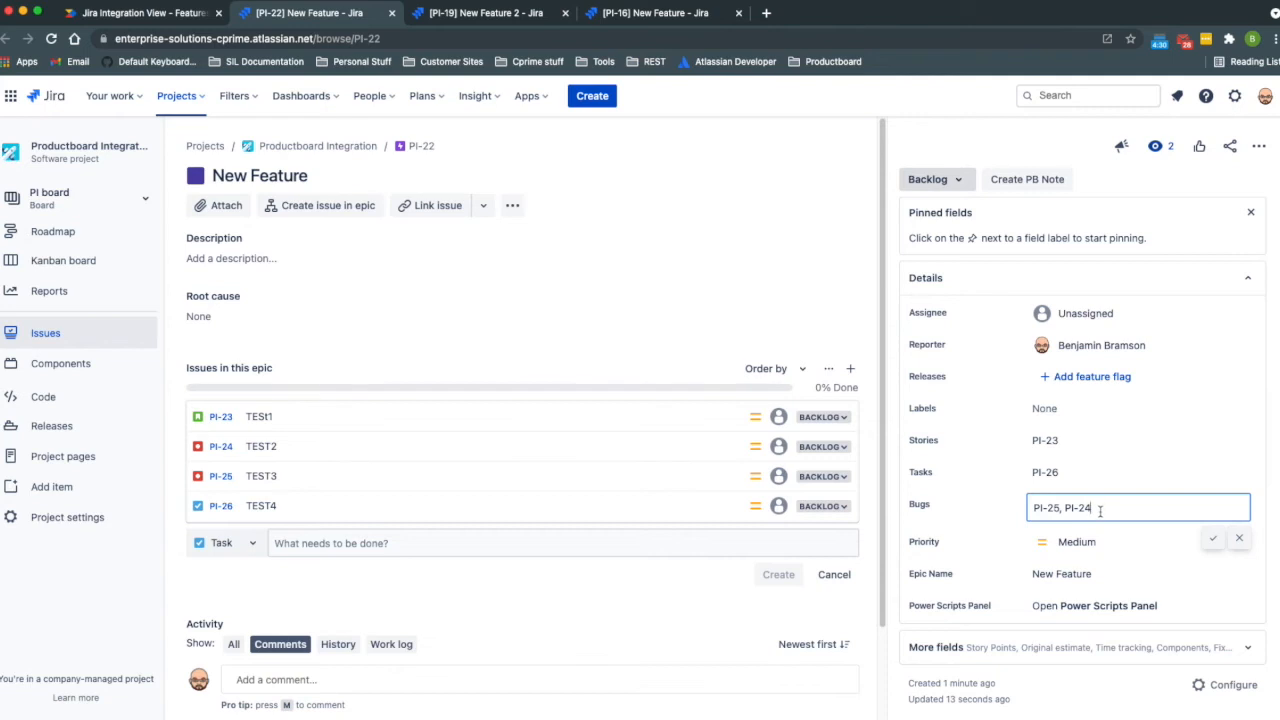
triple_click(1062, 507)
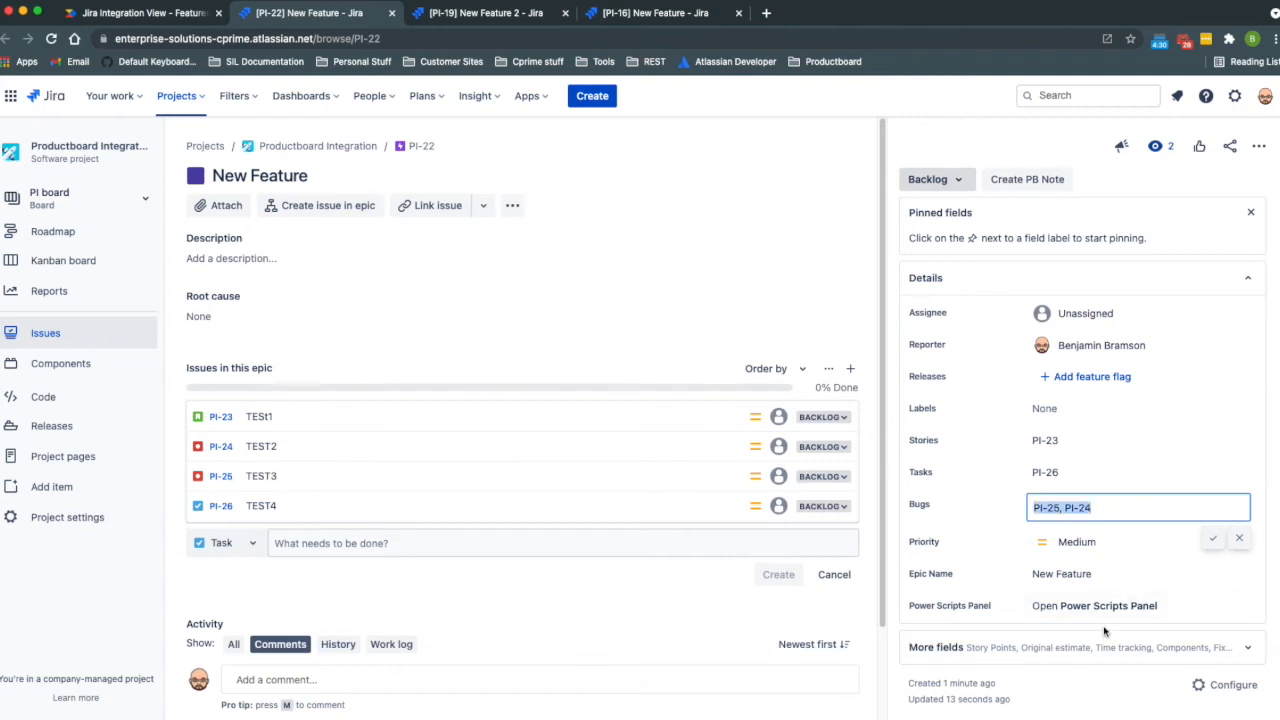
type("OPEN")
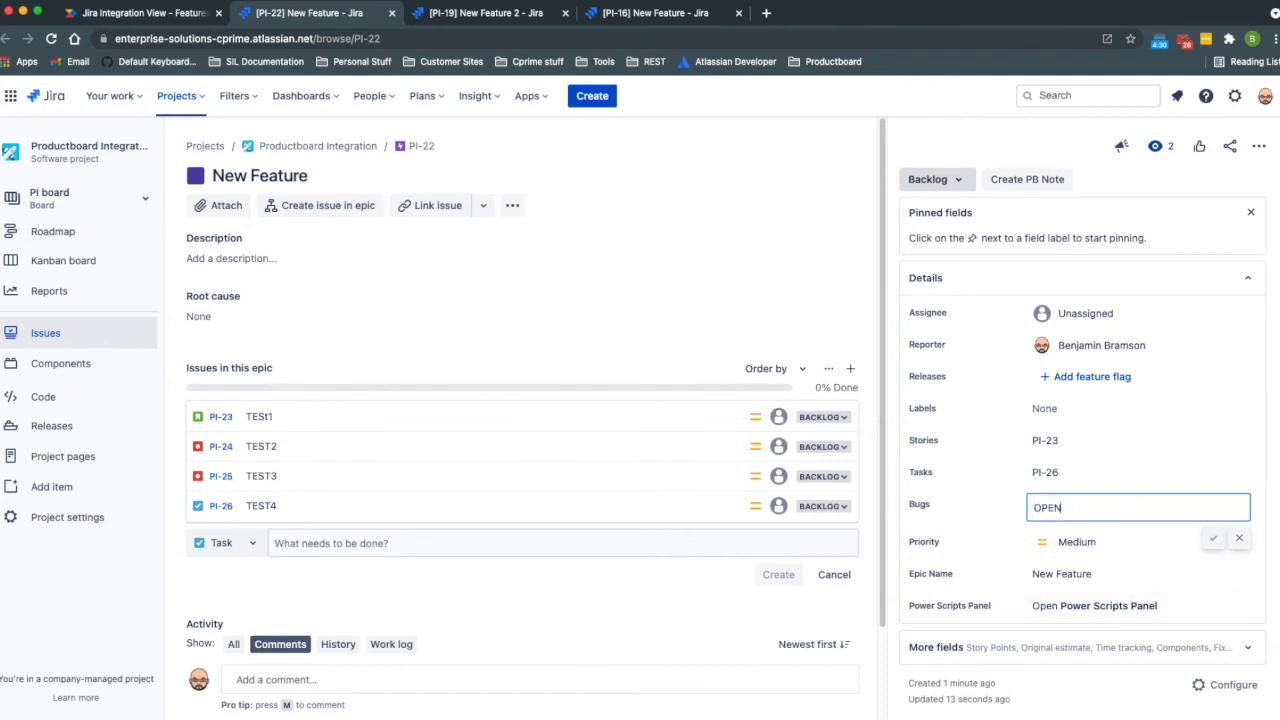
type(": 2 COMPLETED: 0")
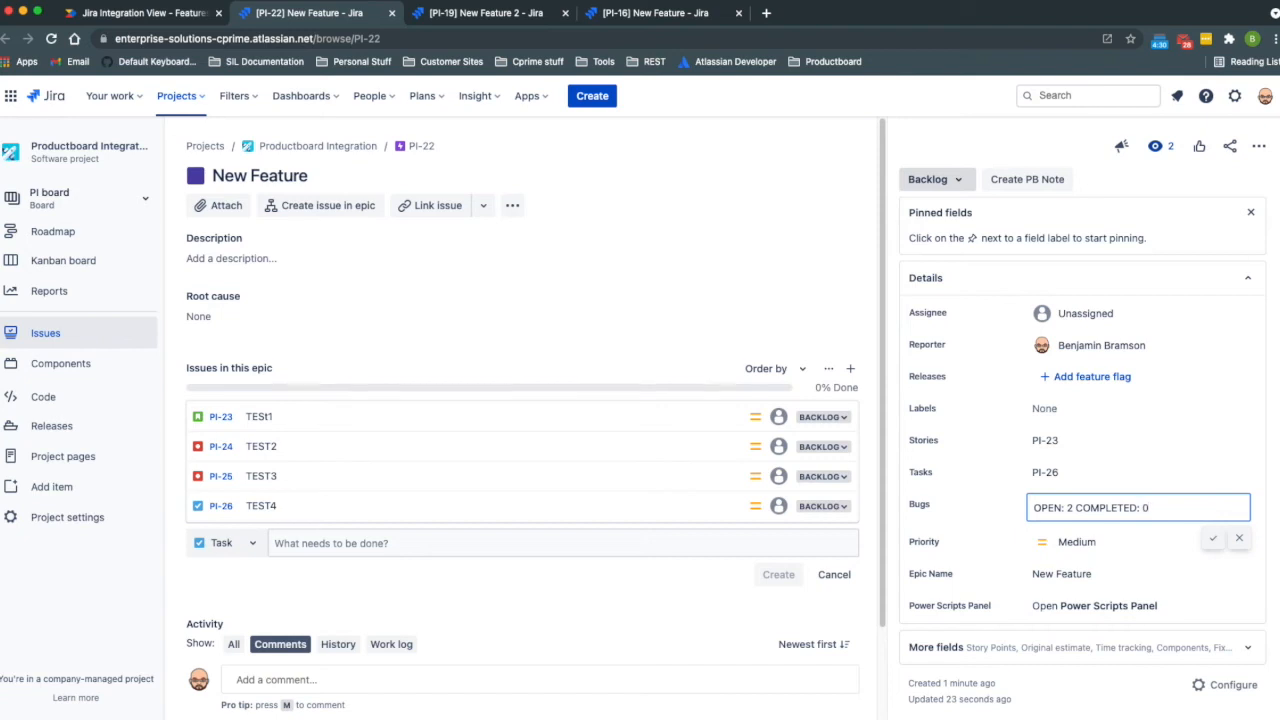
left_click(1213, 538)
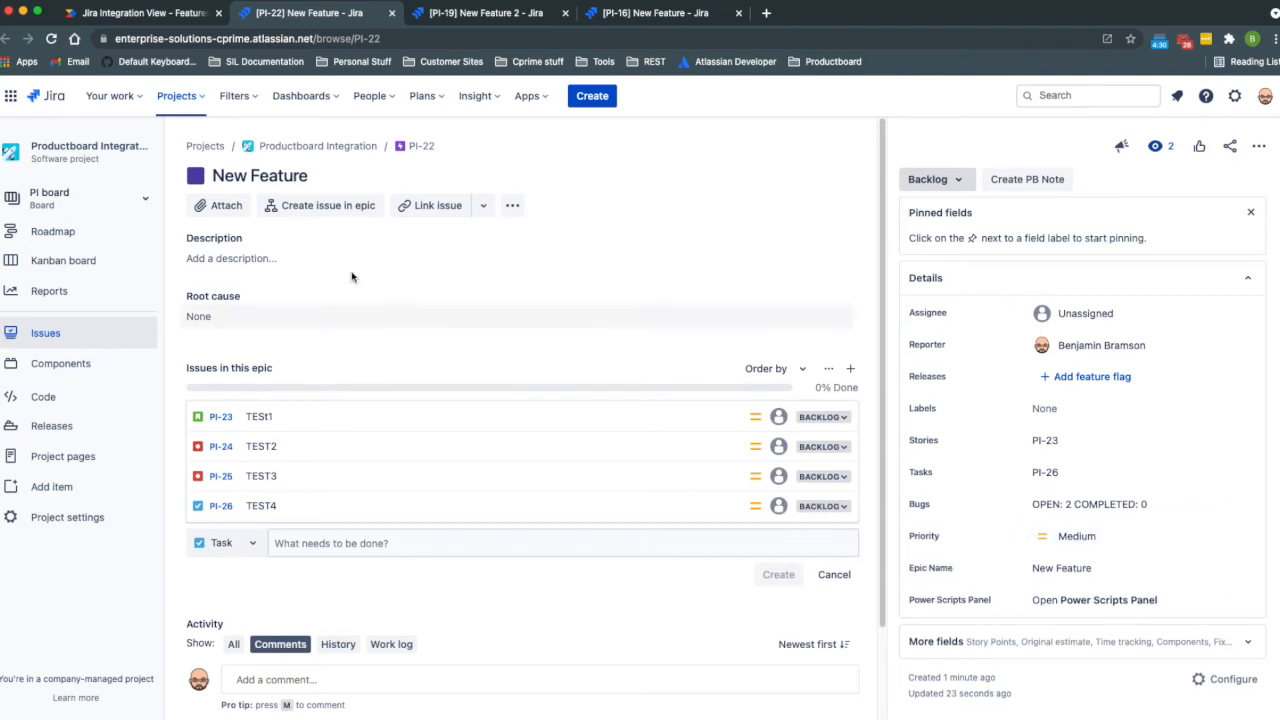
Check New Feature's Related Bugs column reads 'OPEN: 2 COMPLETED: 0' in Productboard.
left_click(140, 12)
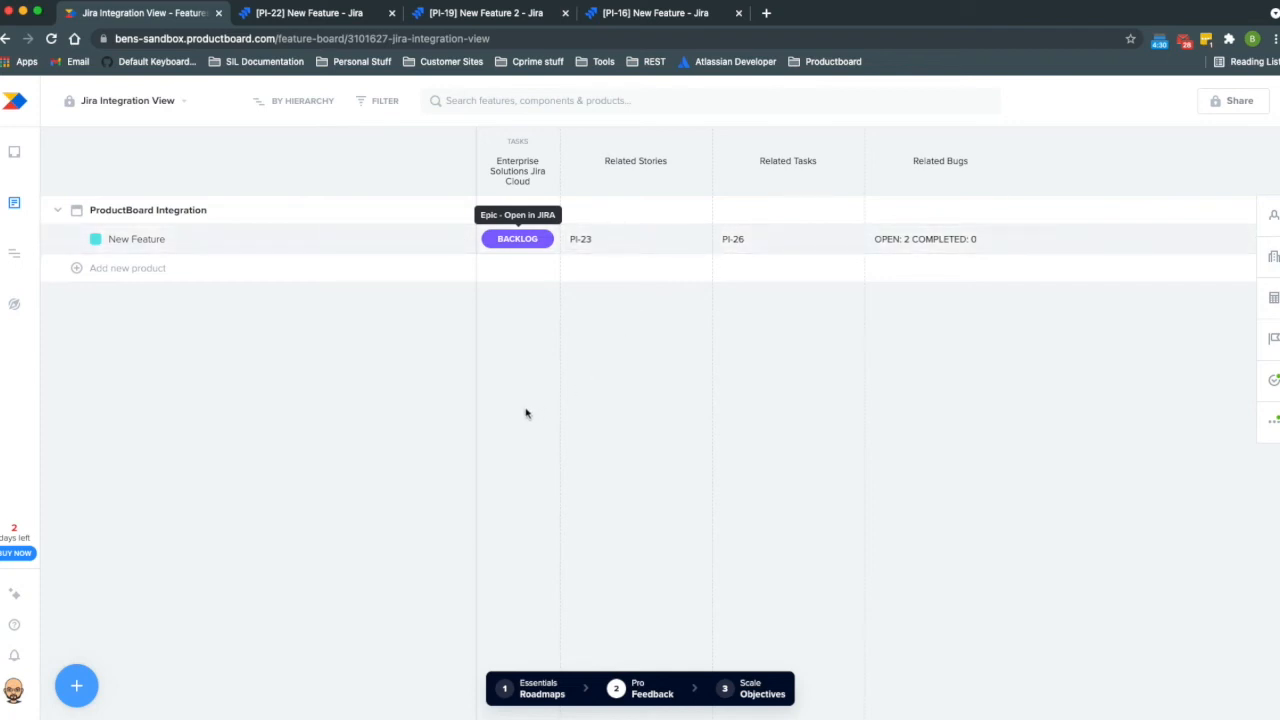
mouse_move(497, 413)
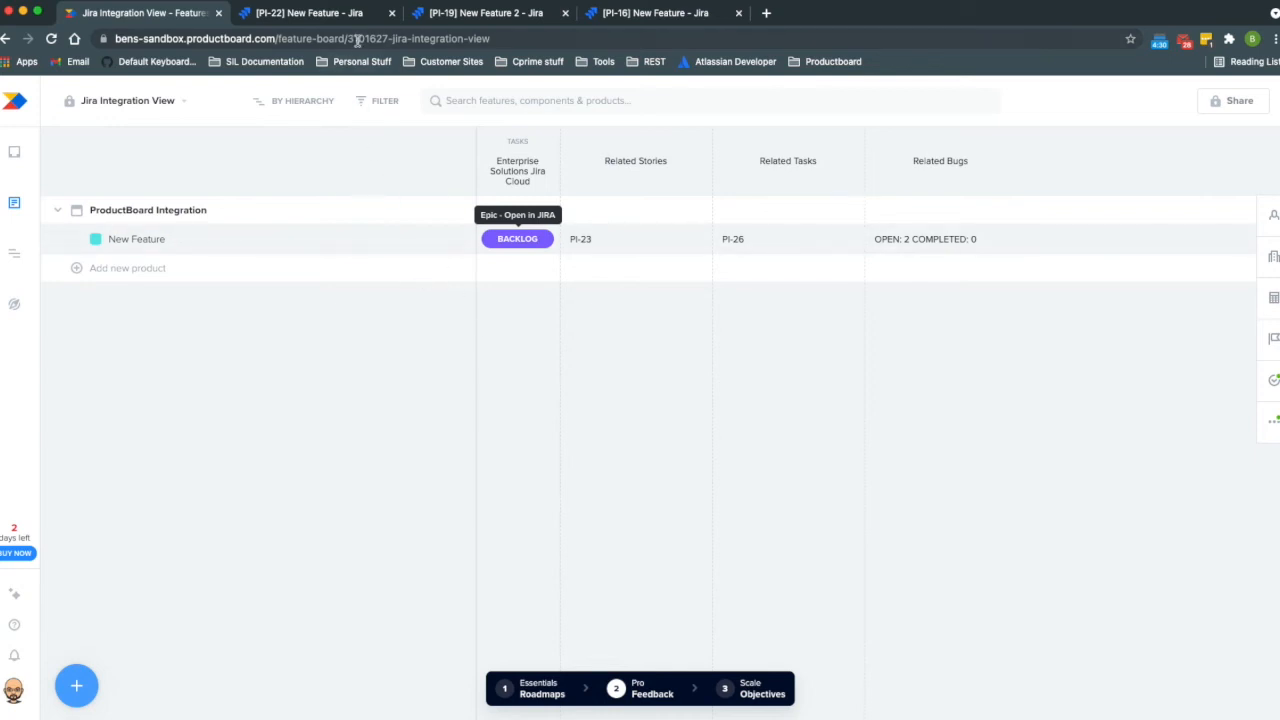
mouse_move(315, 13)
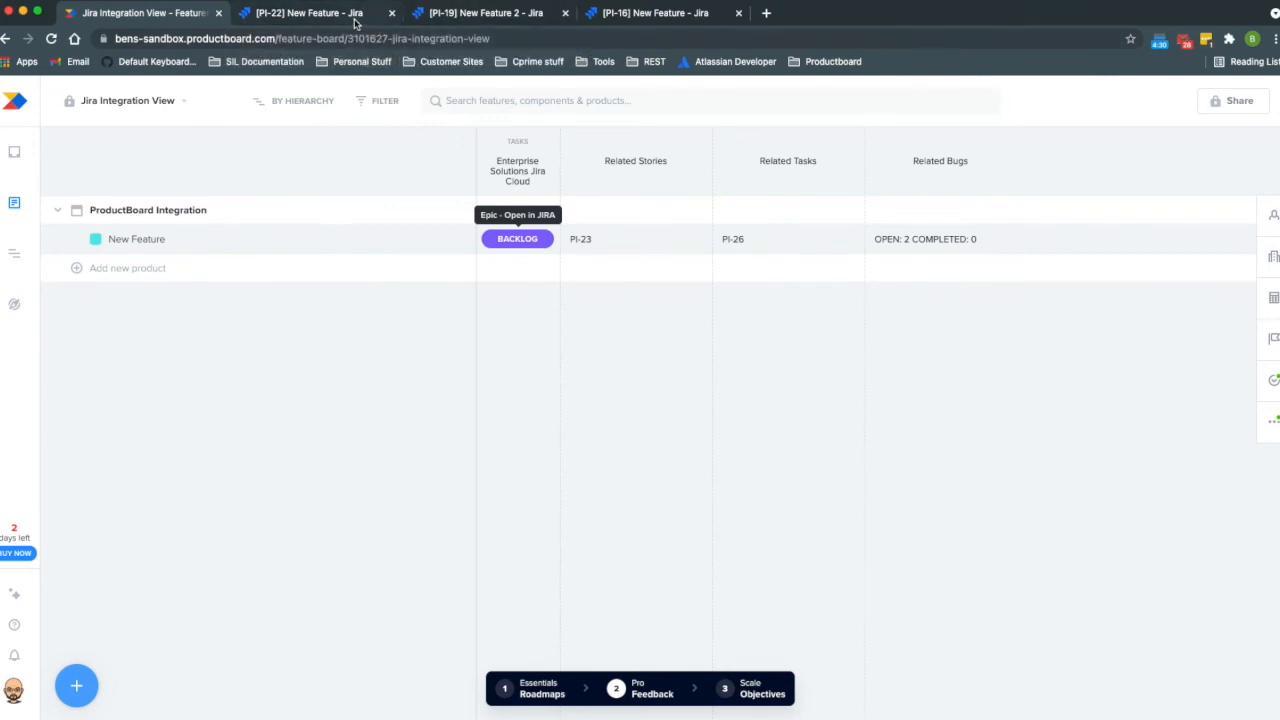
left_click(310, 13)
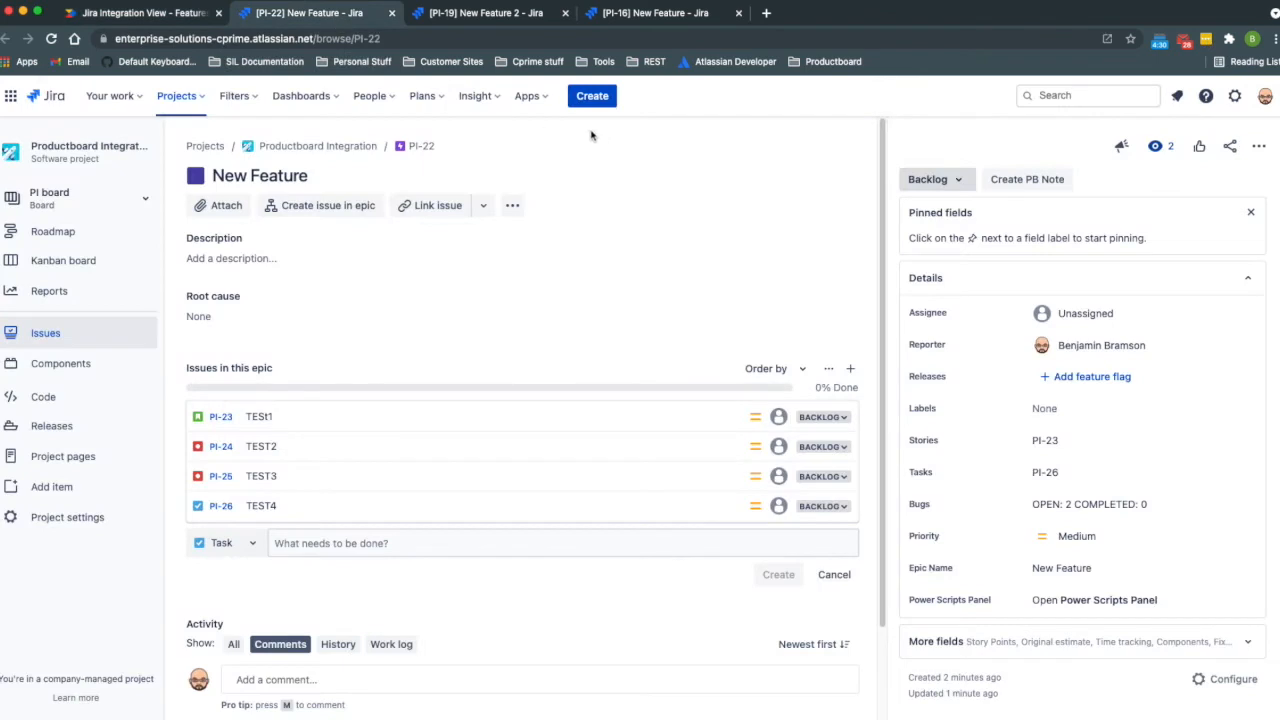
mouse_move(710, 232)
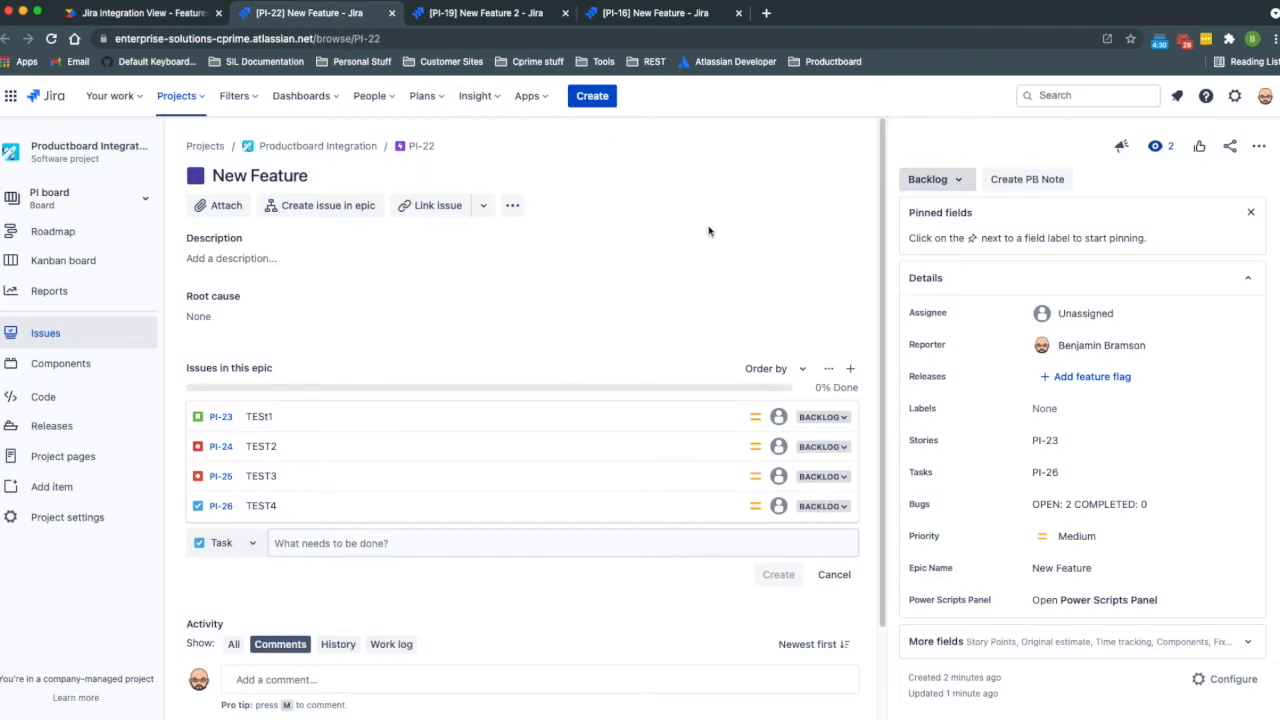
mouse_move(729, 222)
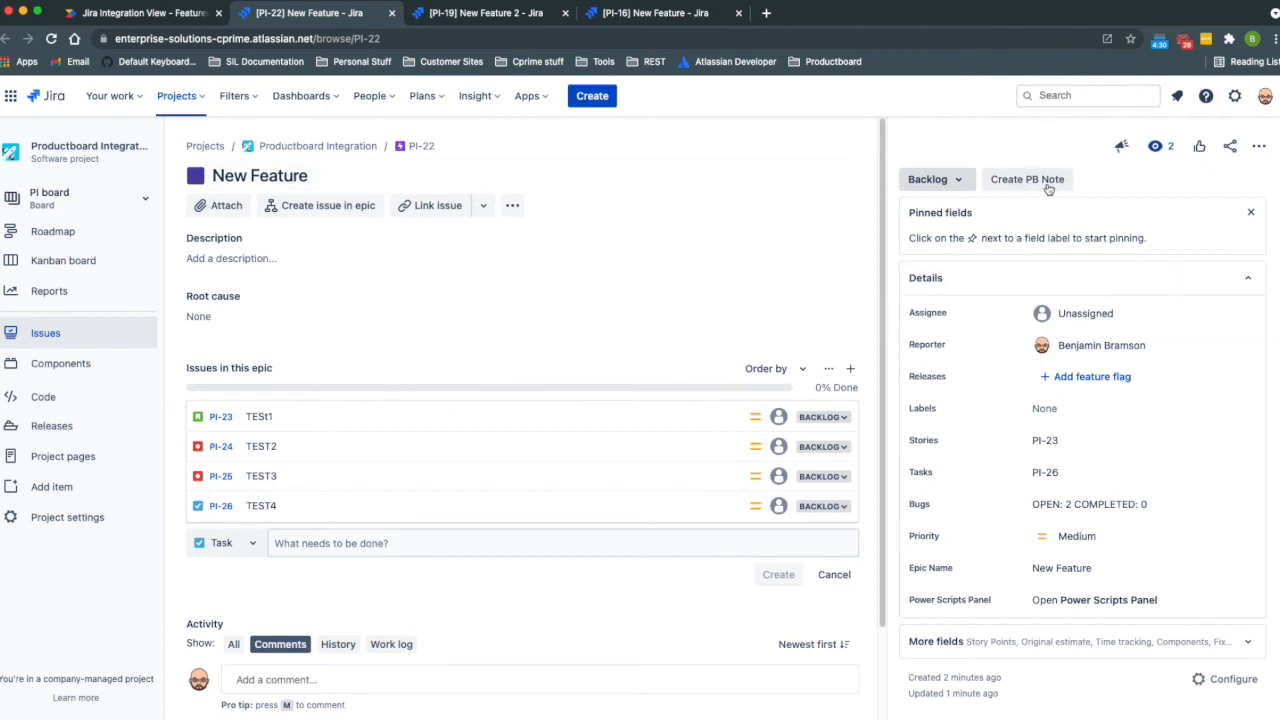
mouse_move(1047, 191)
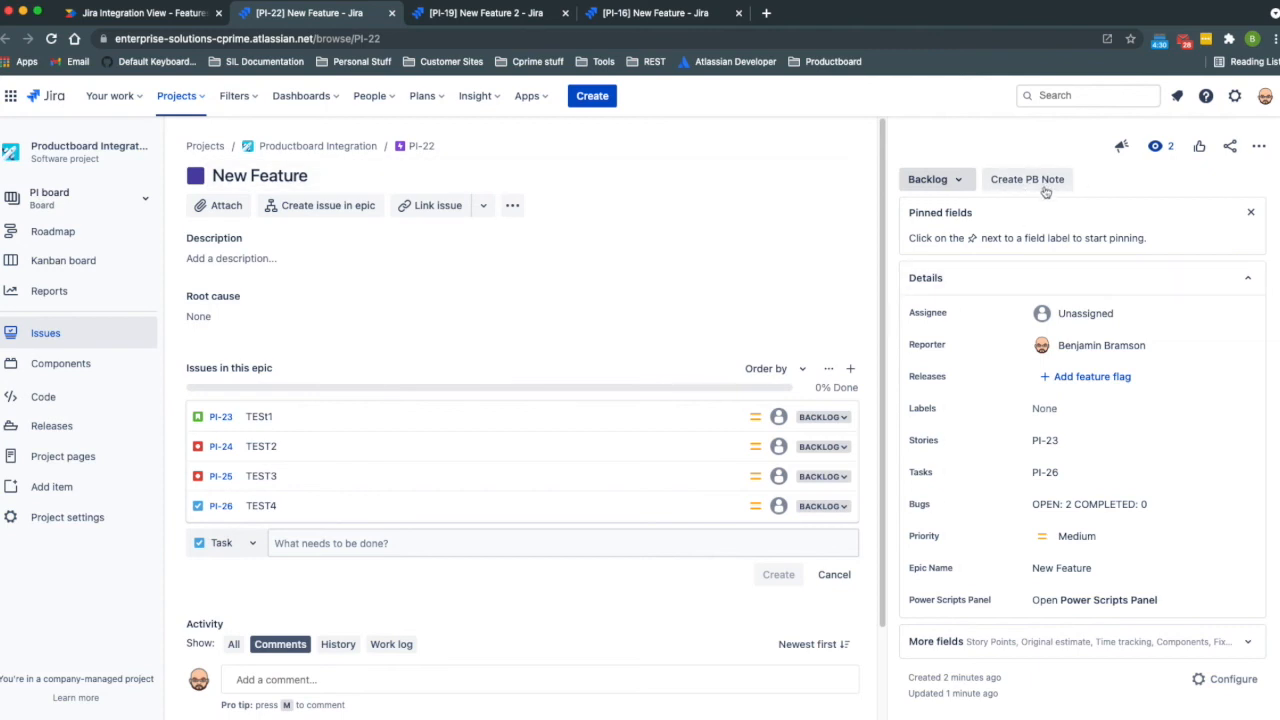
left_click(1027, 179)
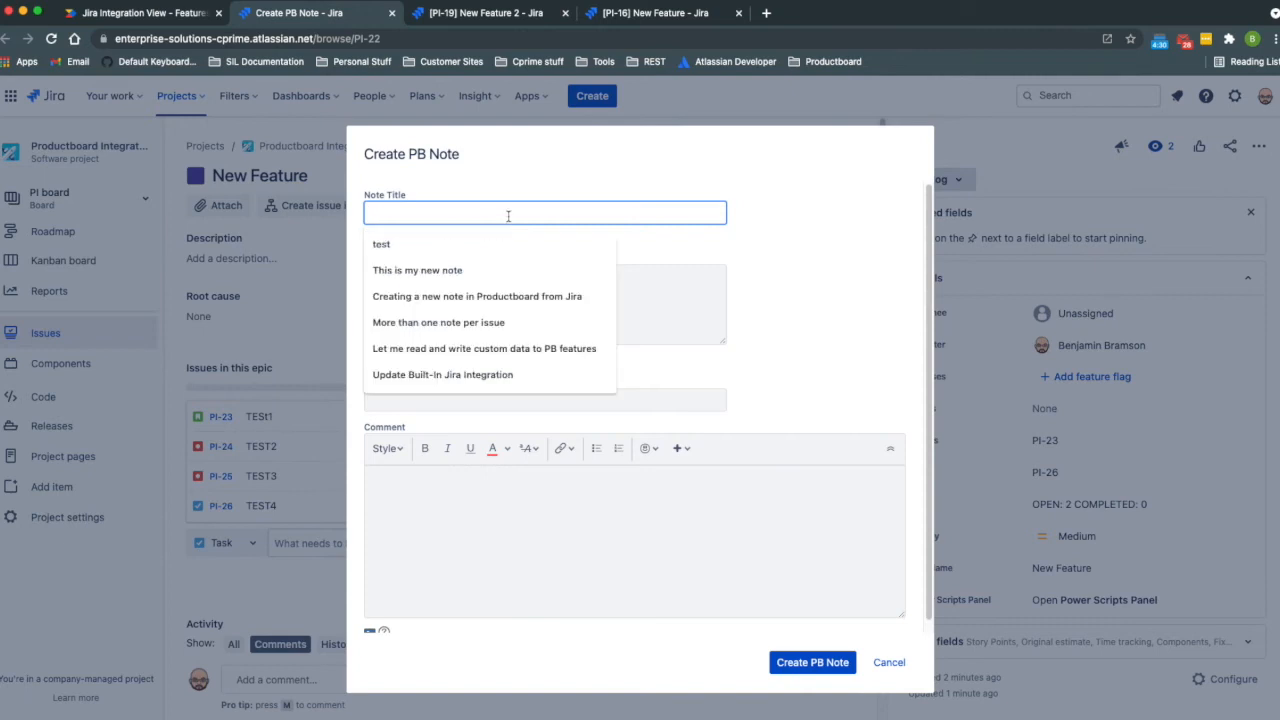
type("TEST")
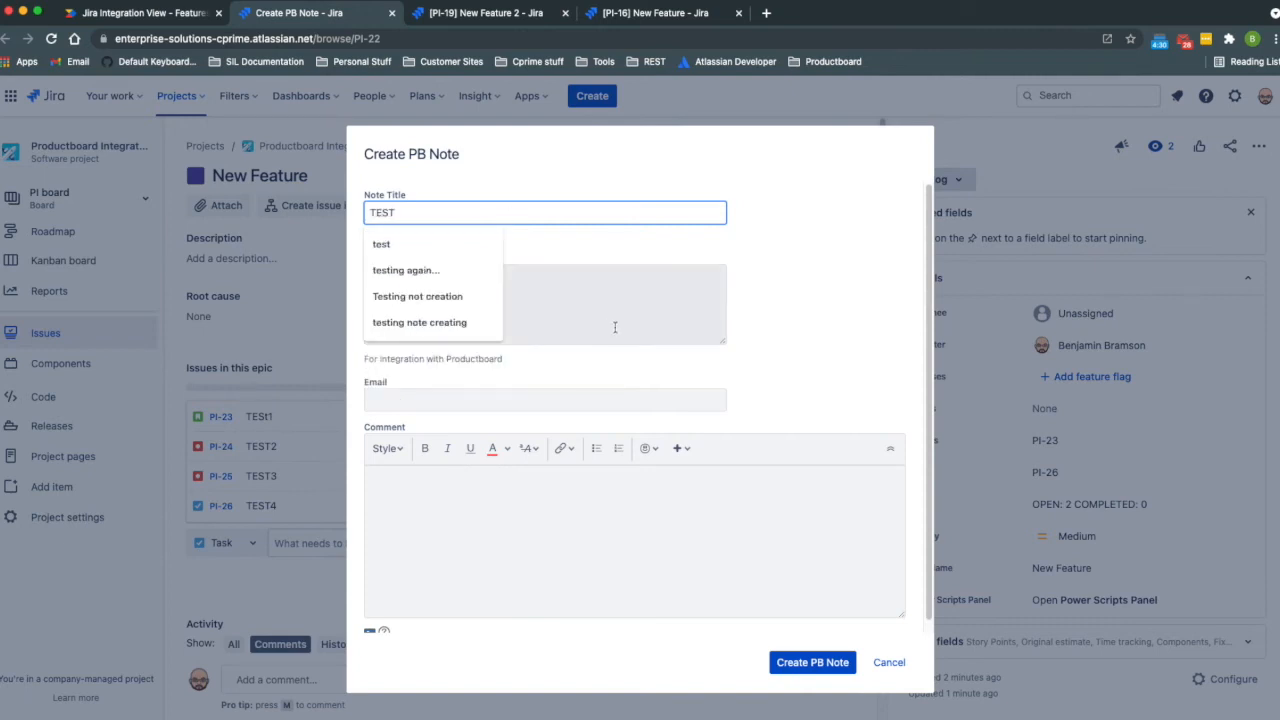
left_click(545, 275)
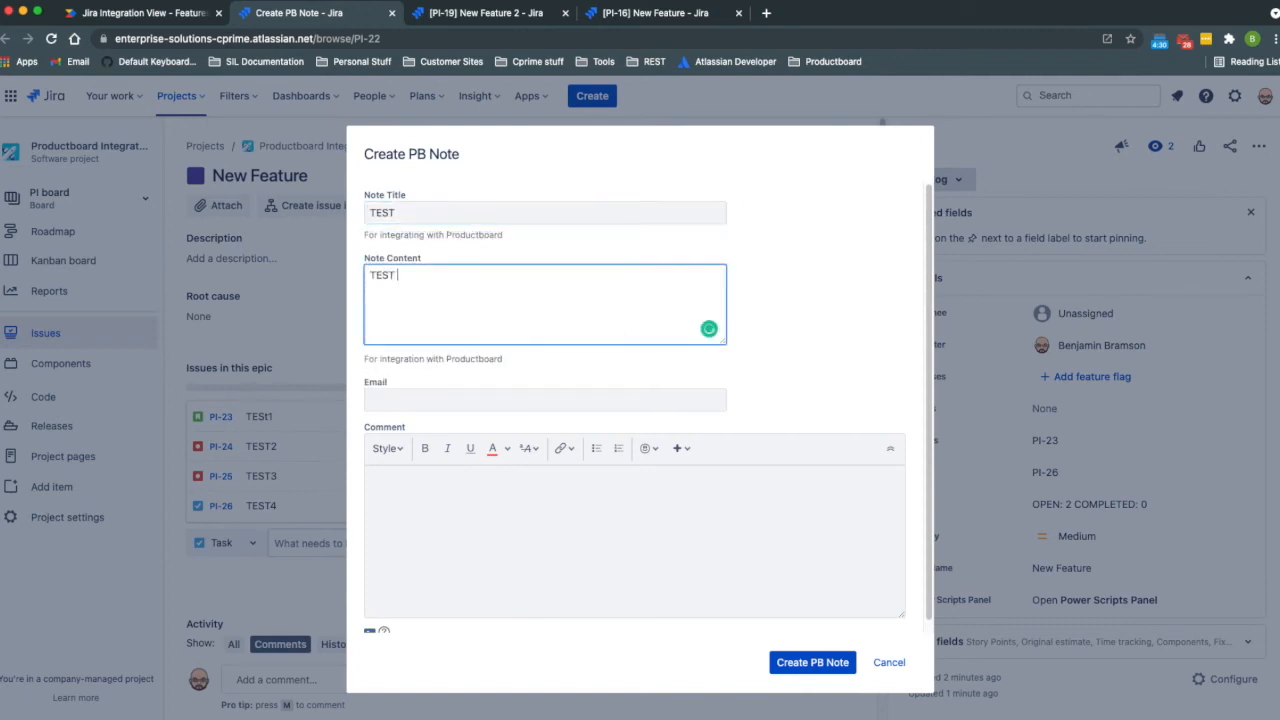
type("NOTE")
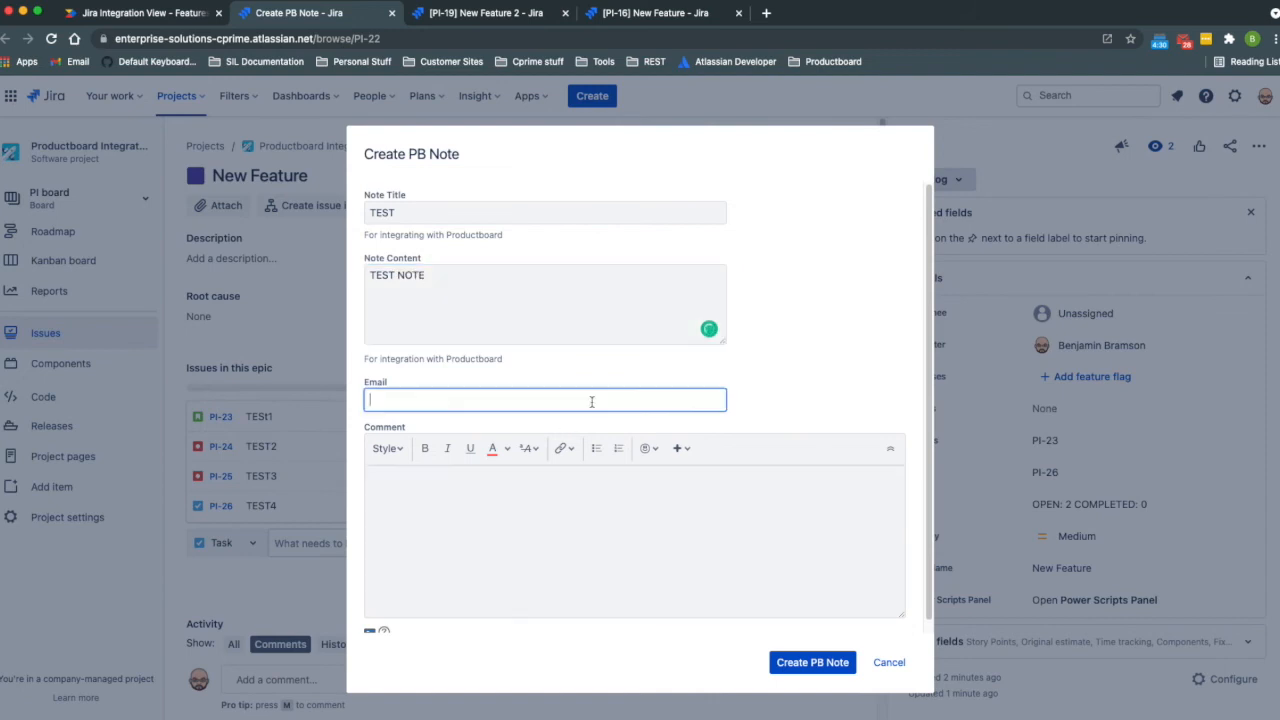
type("ben.bramon@")
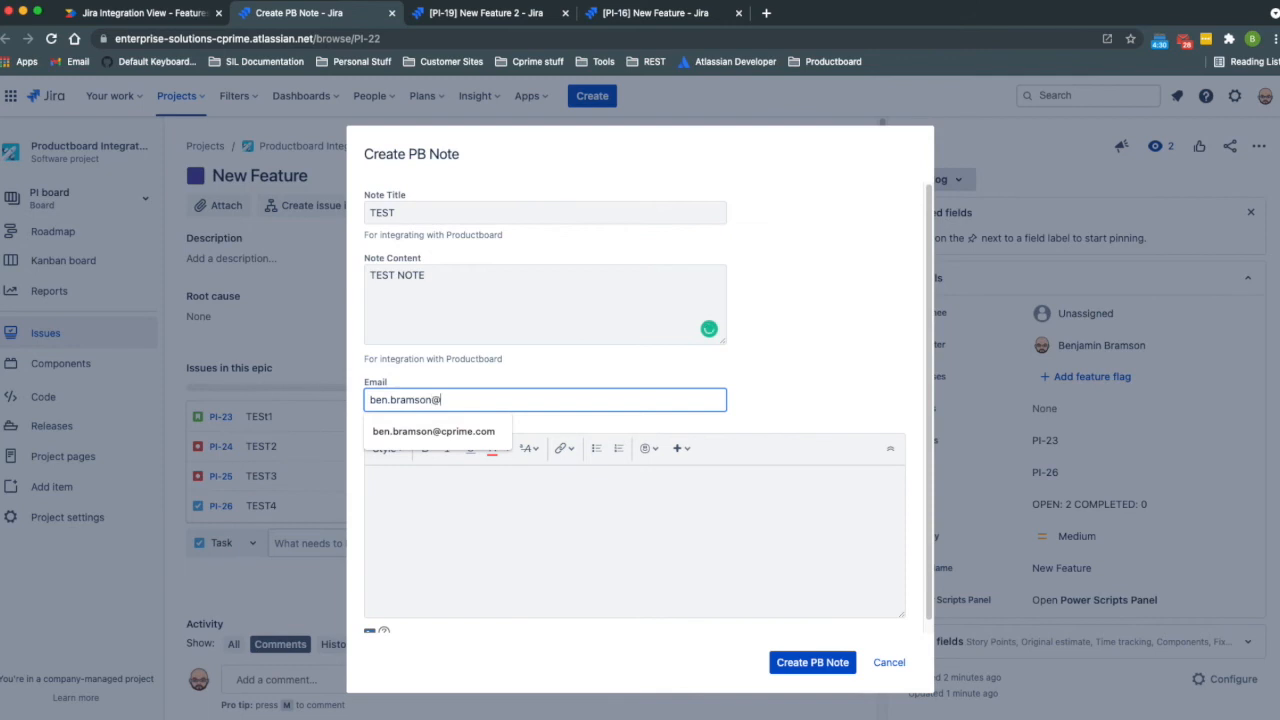
left_click(434, 431)
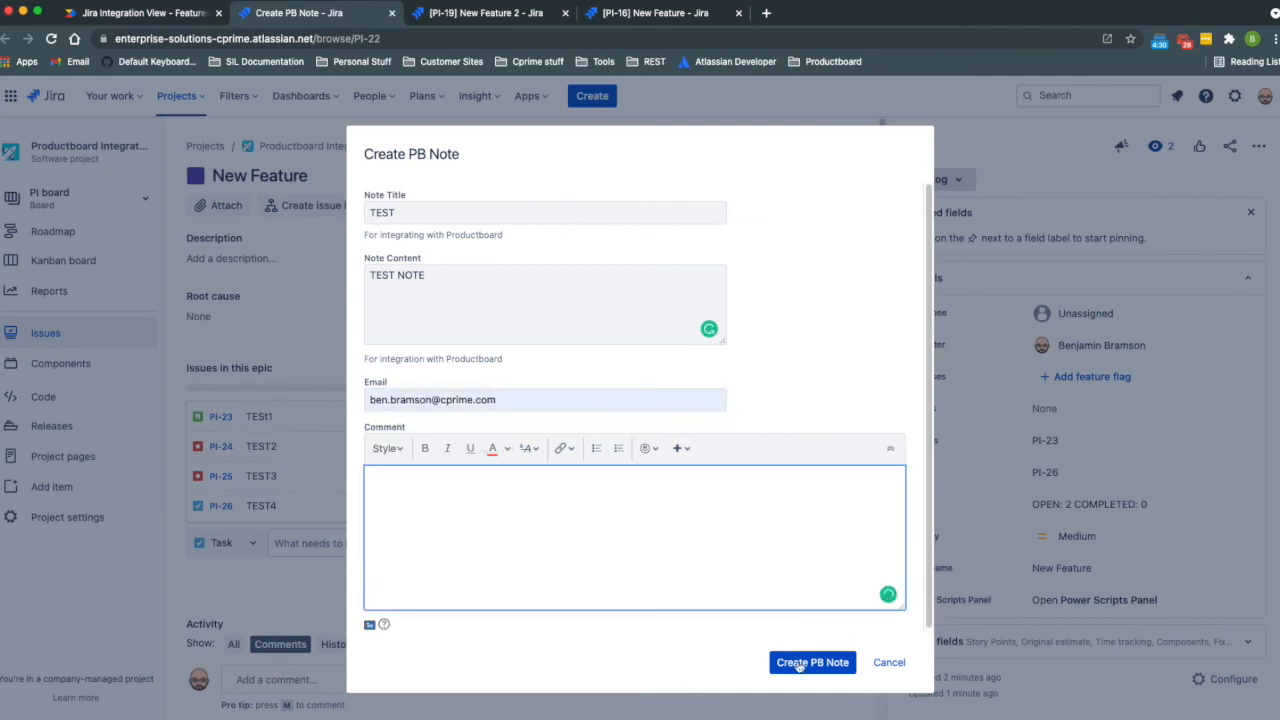
left_click(812, 662)
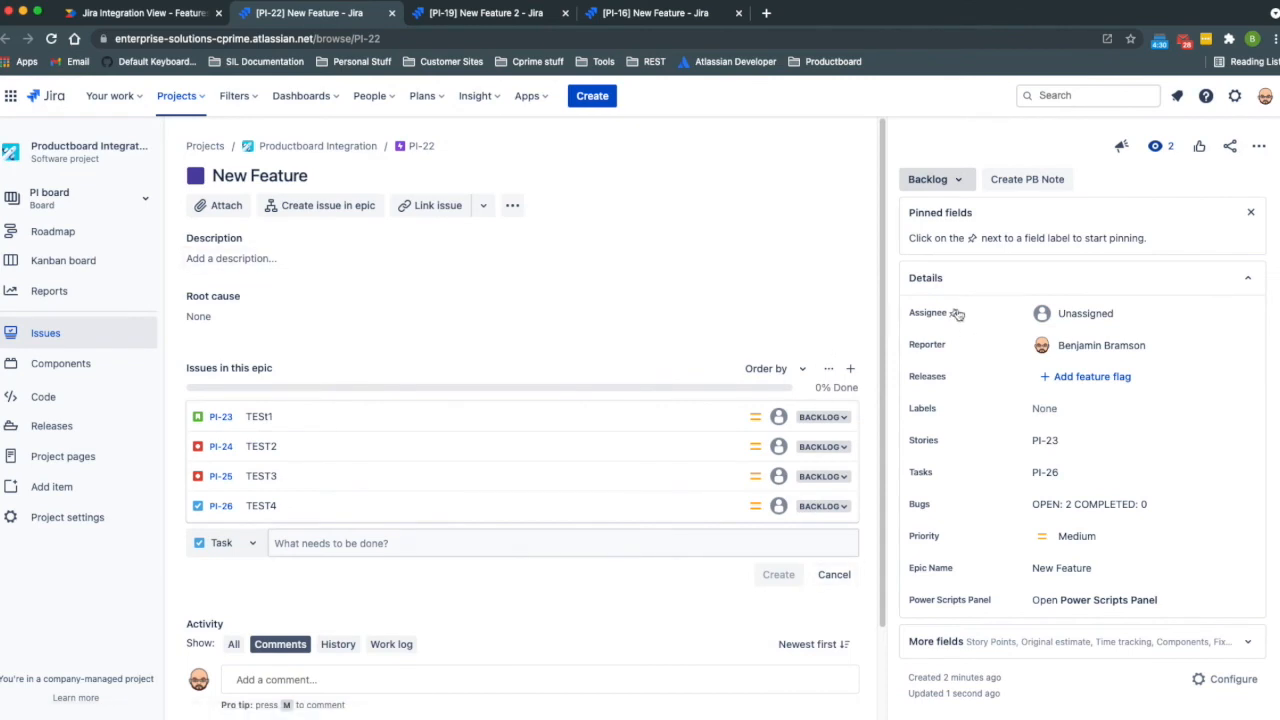
scroll("down", 3)
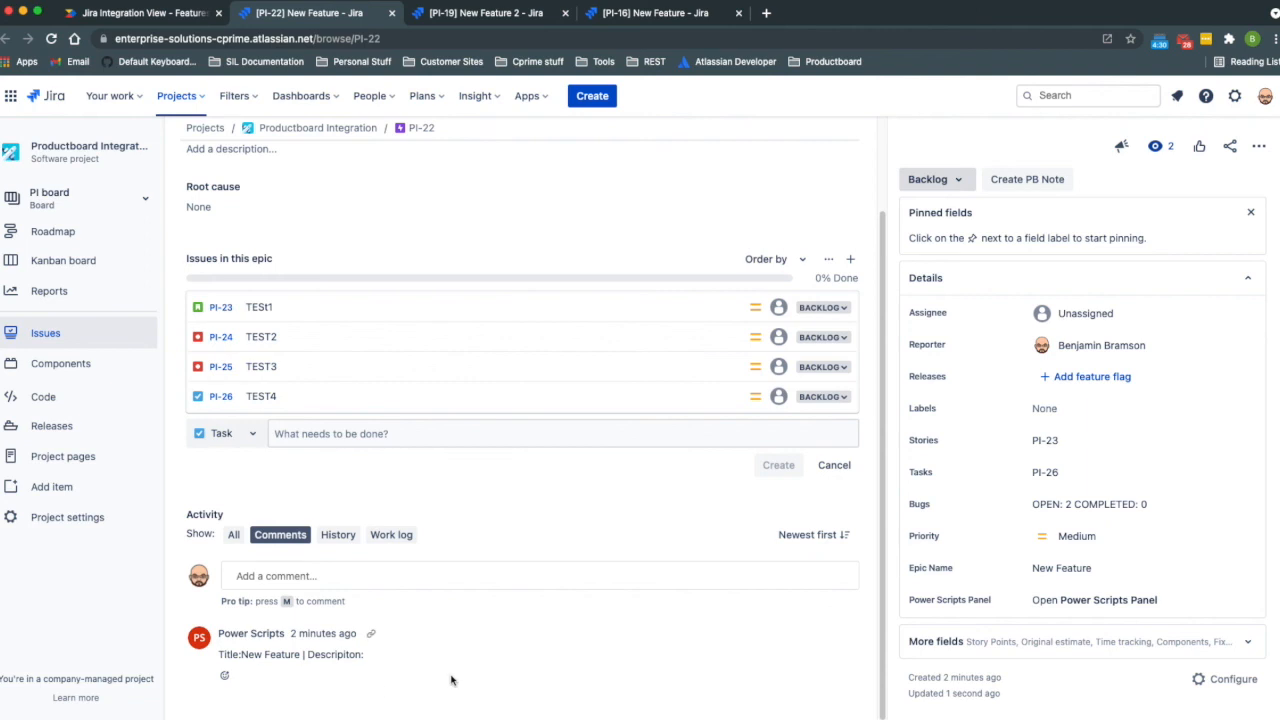
mouse_move(398, 509)
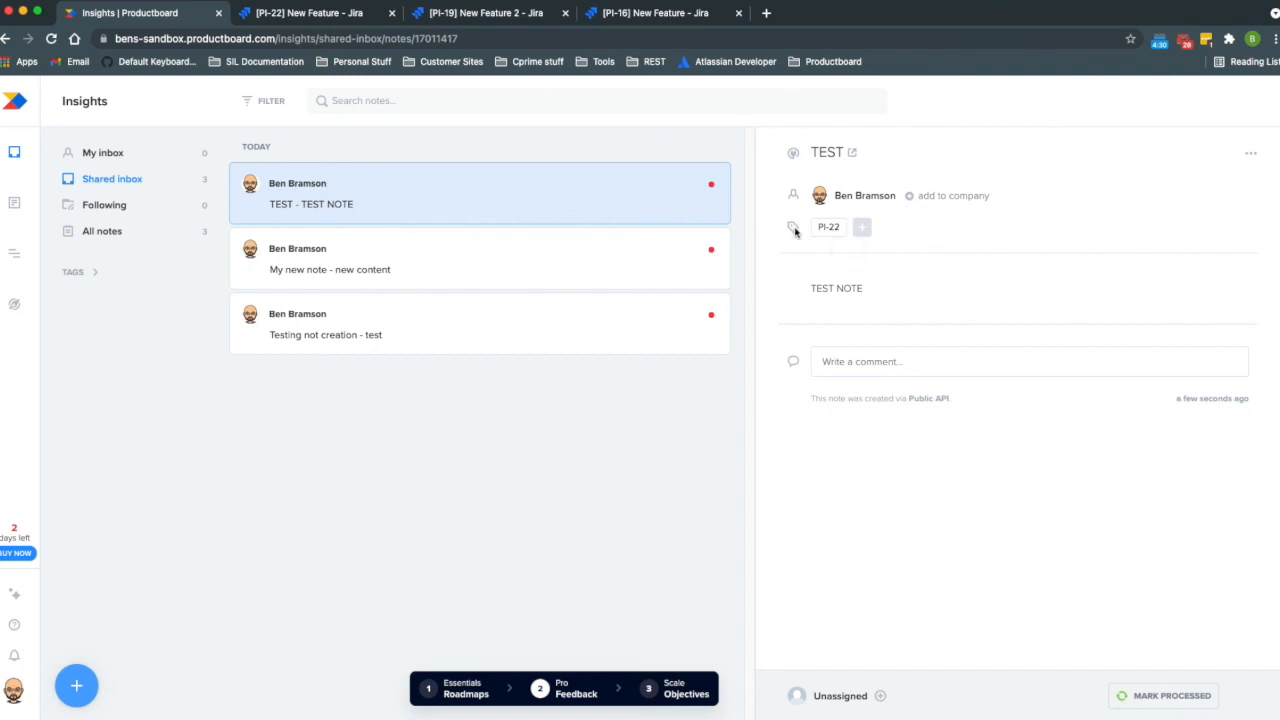
mouse_move(830, 226)
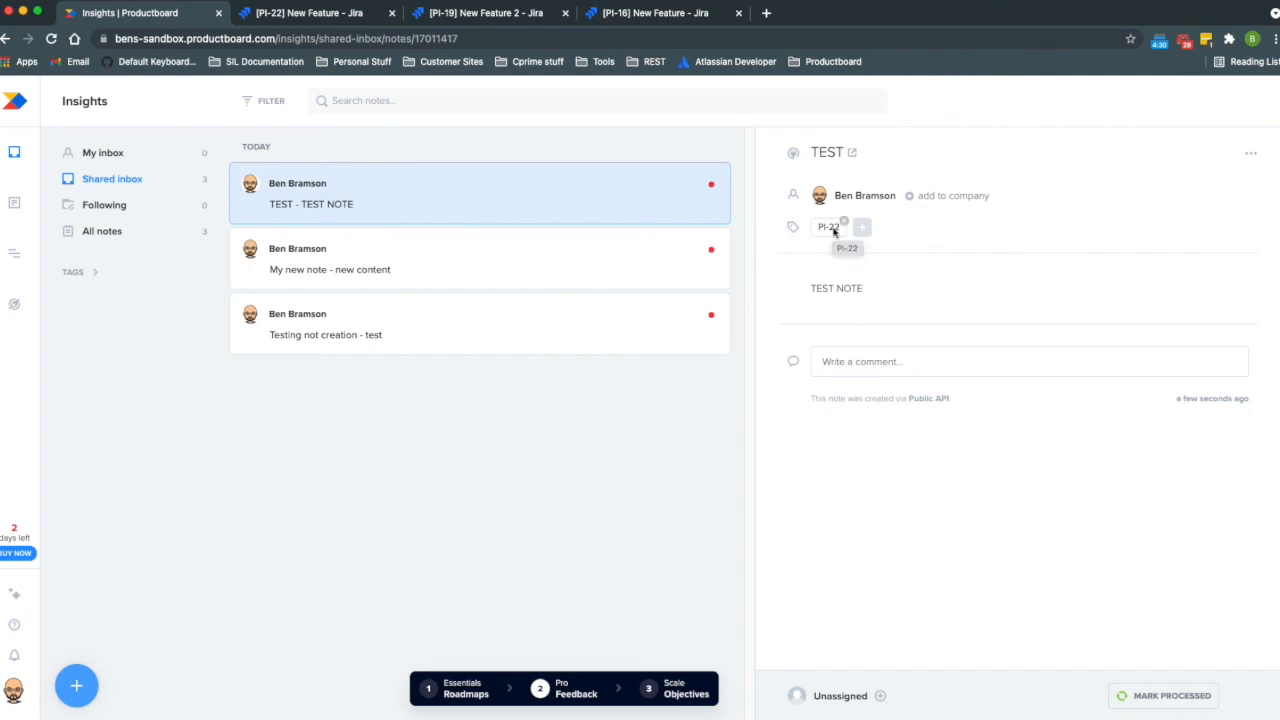
mouse_move(947, 237)
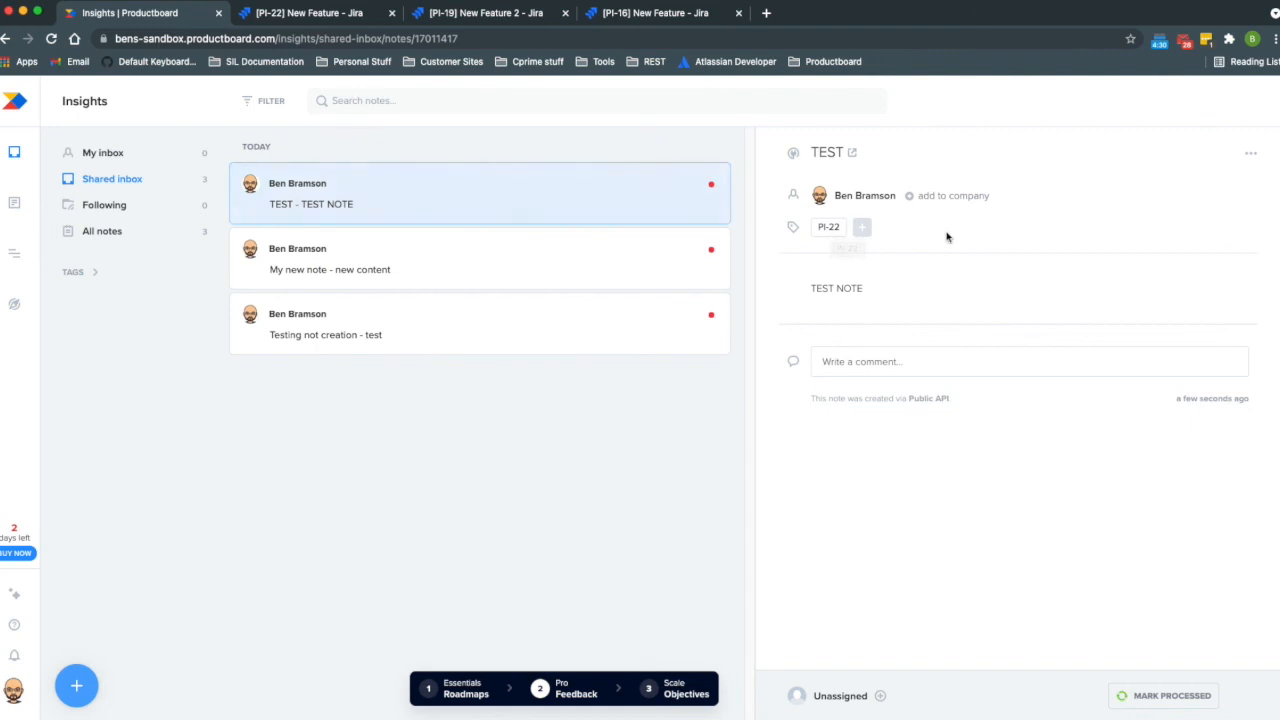